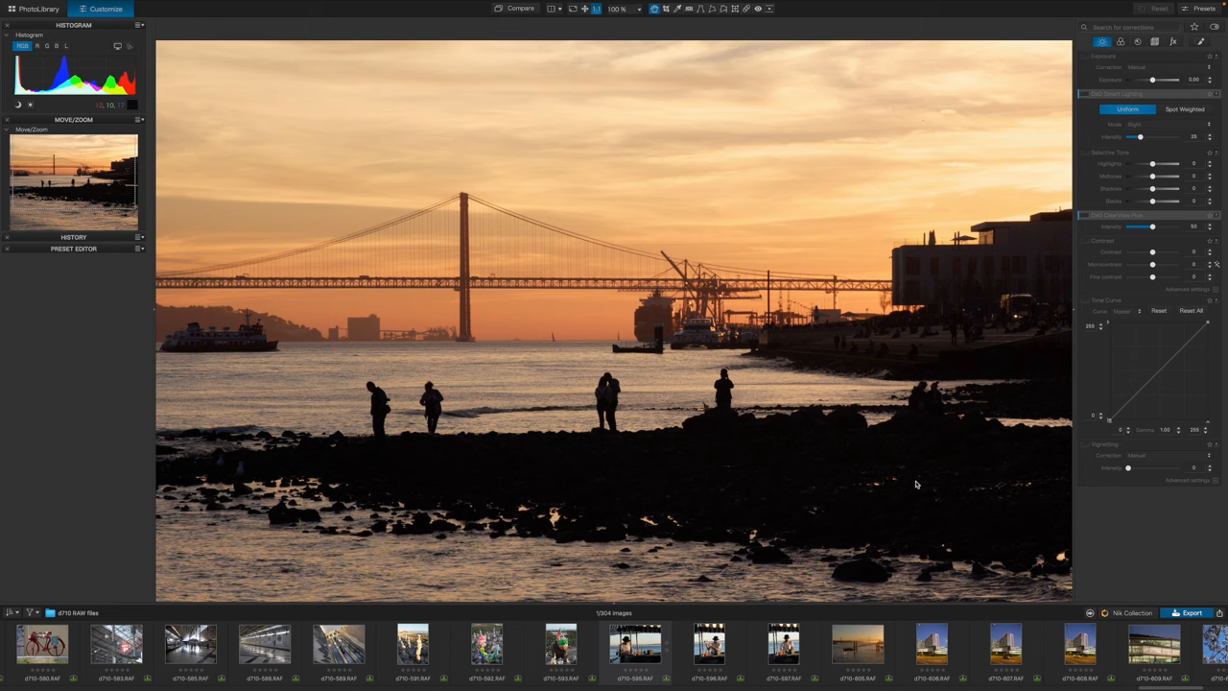
- Open the sunset bridge photo for editing, then return to the PhotoLibrary browser
click(21, 9)
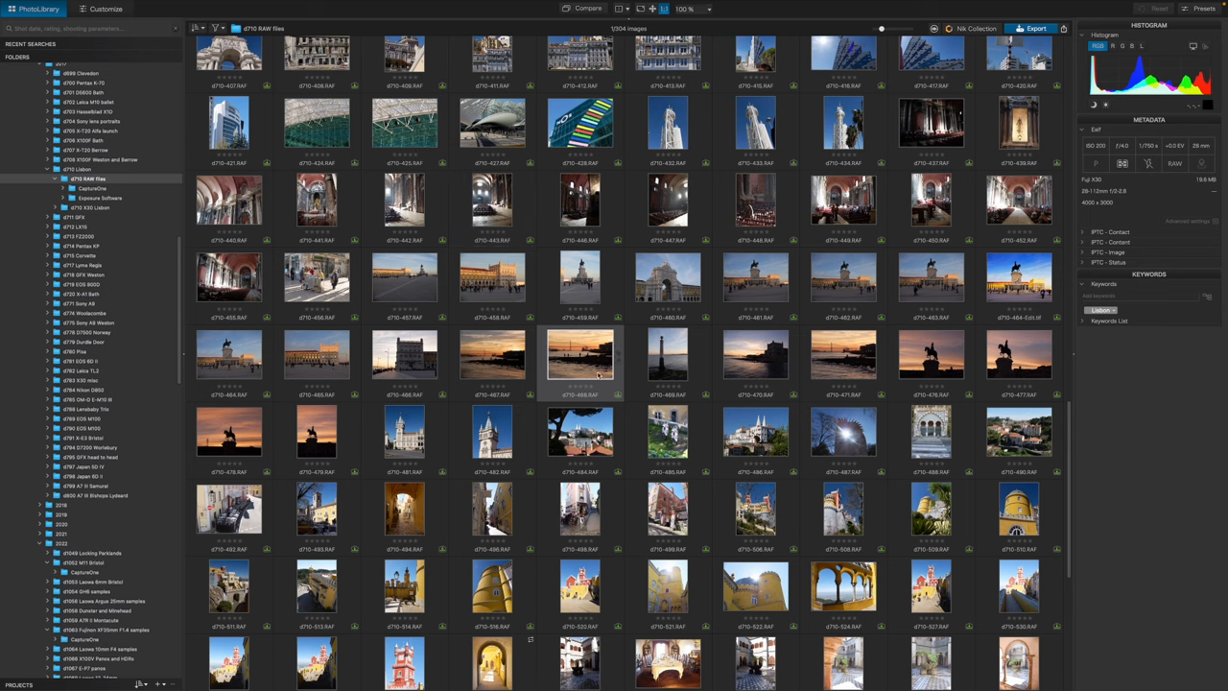
mouse_move(588, 369)
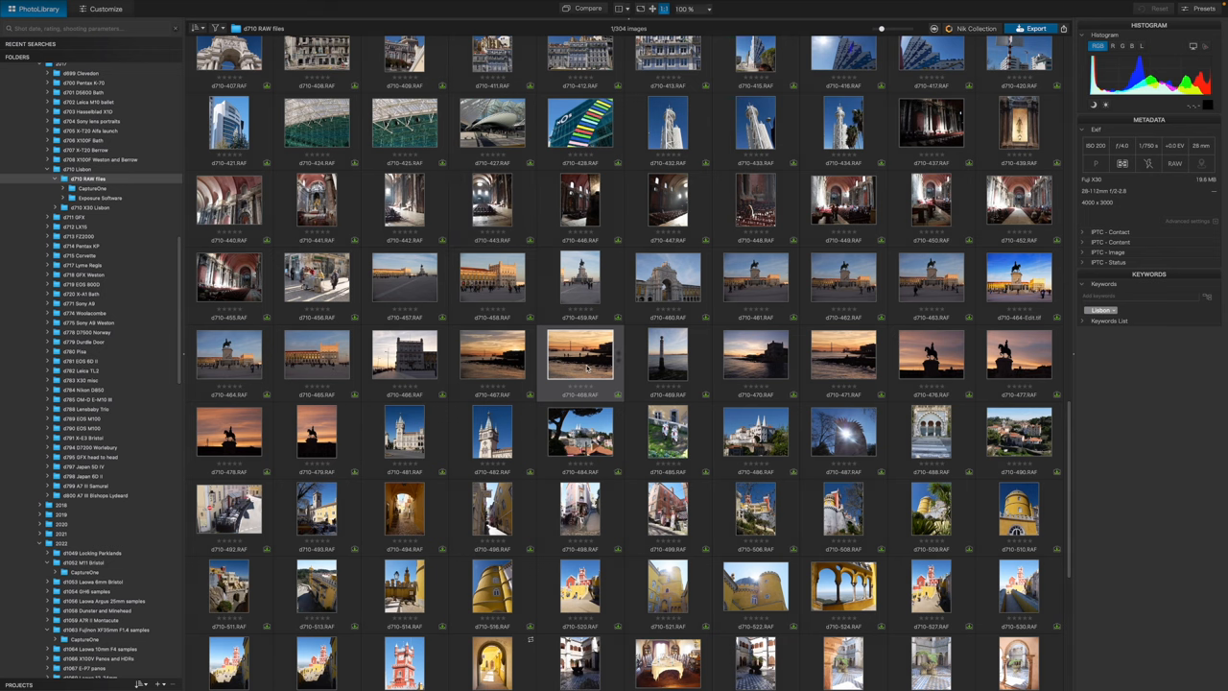
double_click(580, 358)
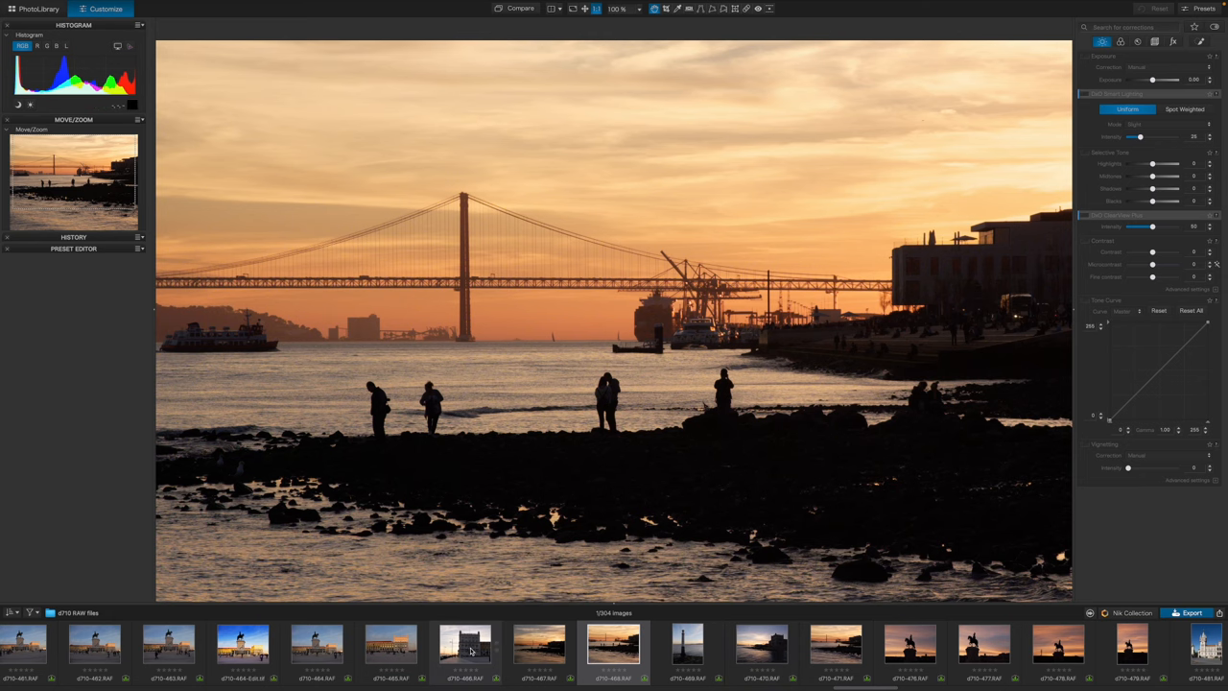
click(470, 654)
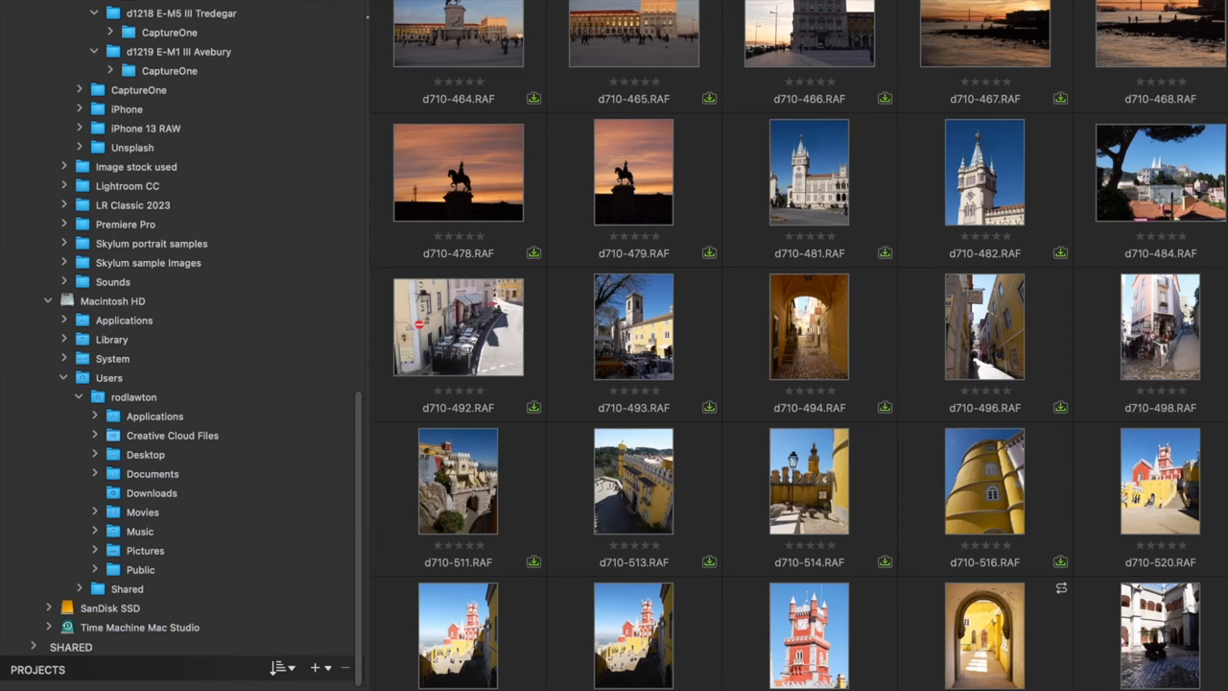
mouse_move(346, 669)
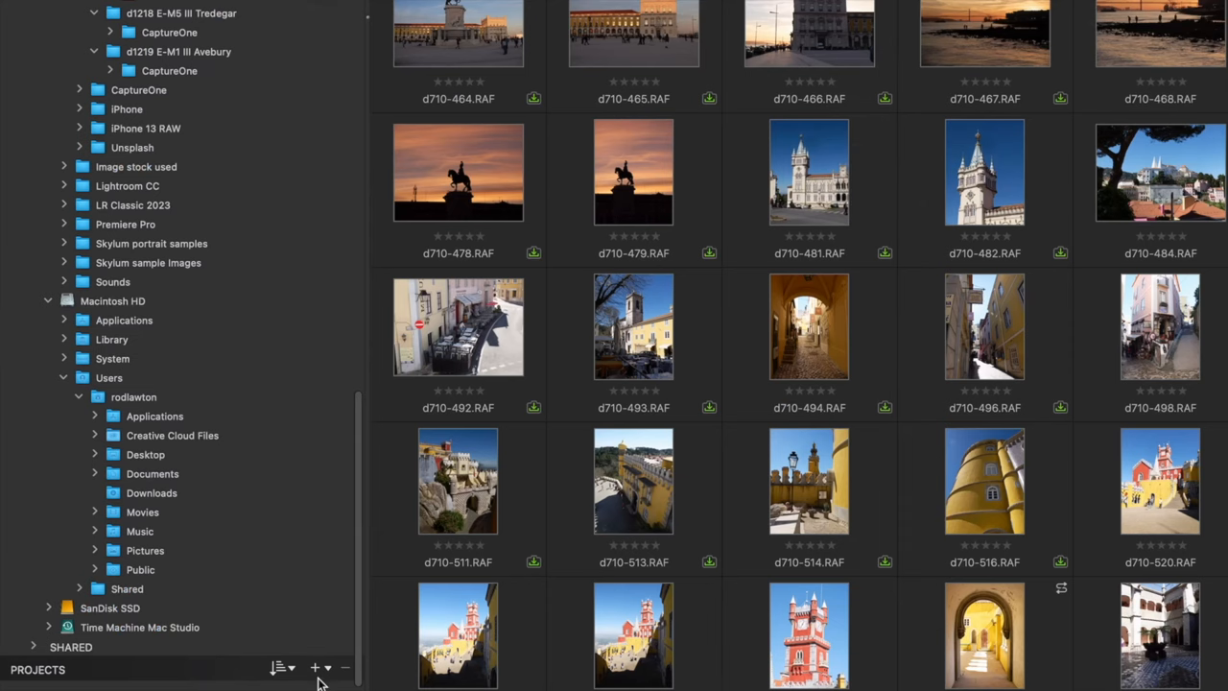
mouse_move(325, 667)
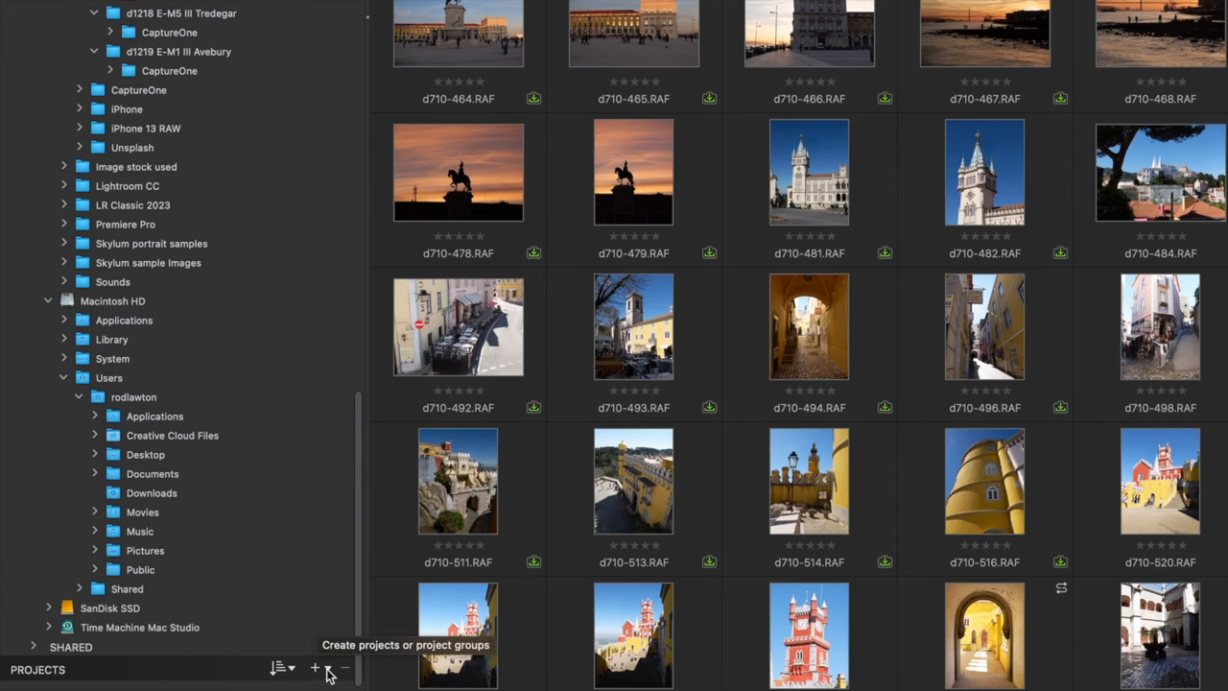
- Review project-creation options, then view the Belem and Lisbon projects under Portugal
click(313, 669)
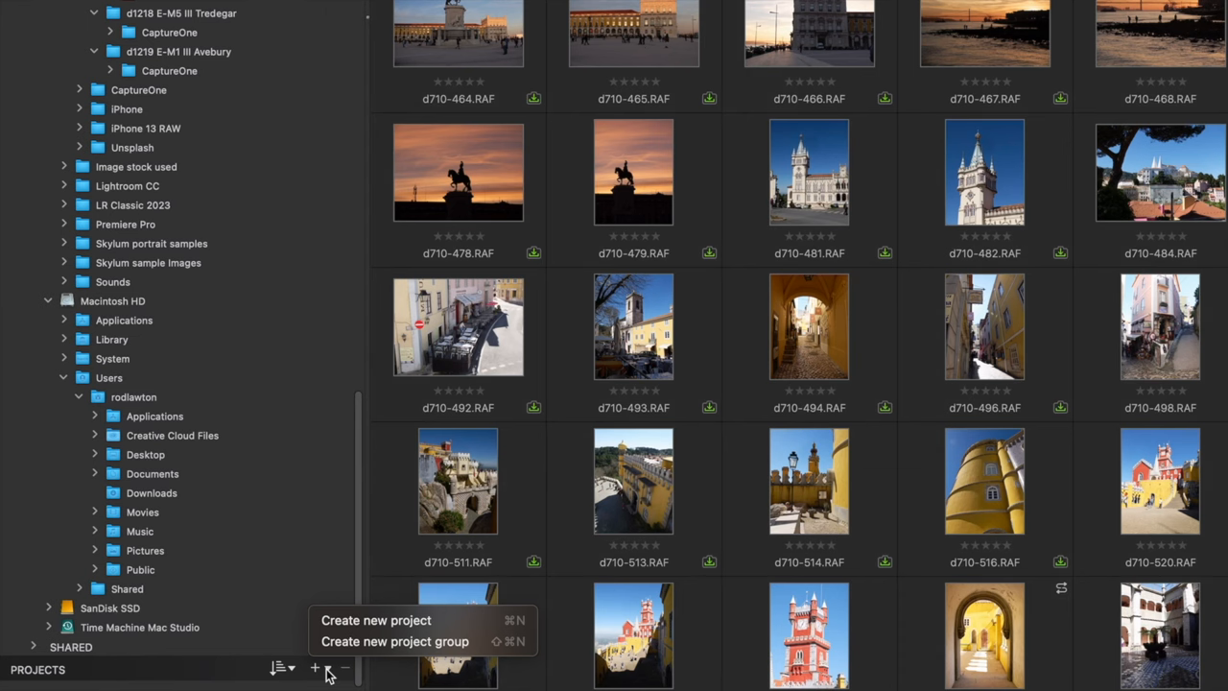
mouse_move(356, 640)
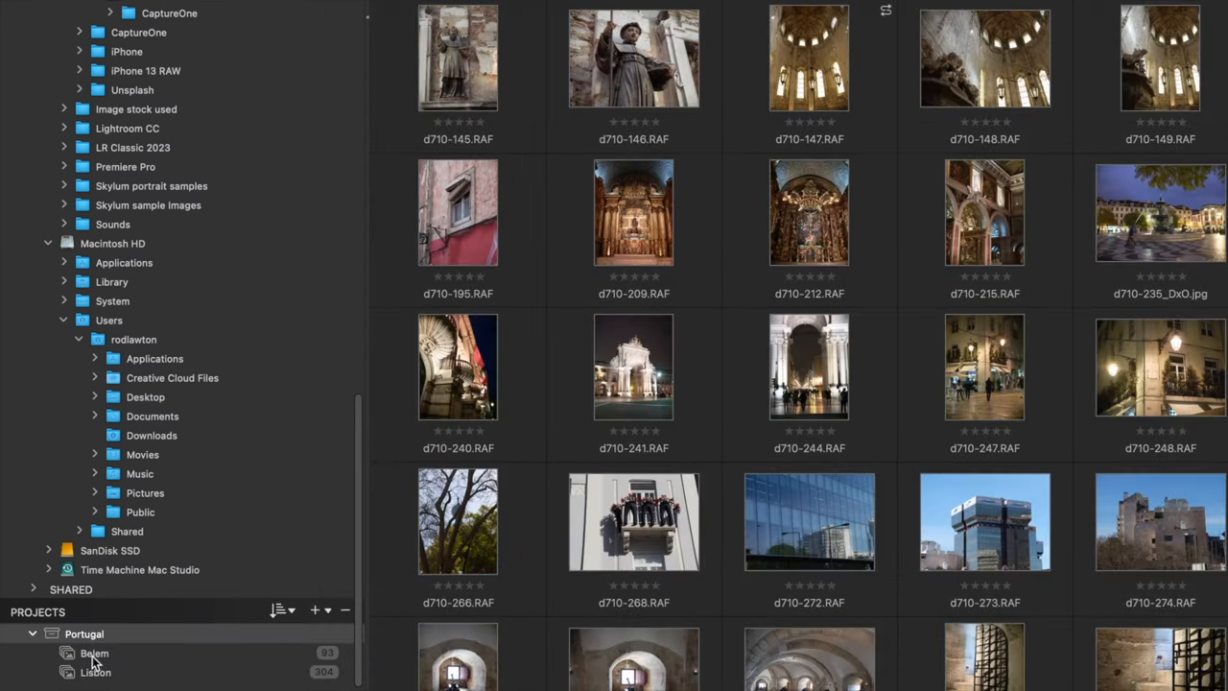
click(88, 653)
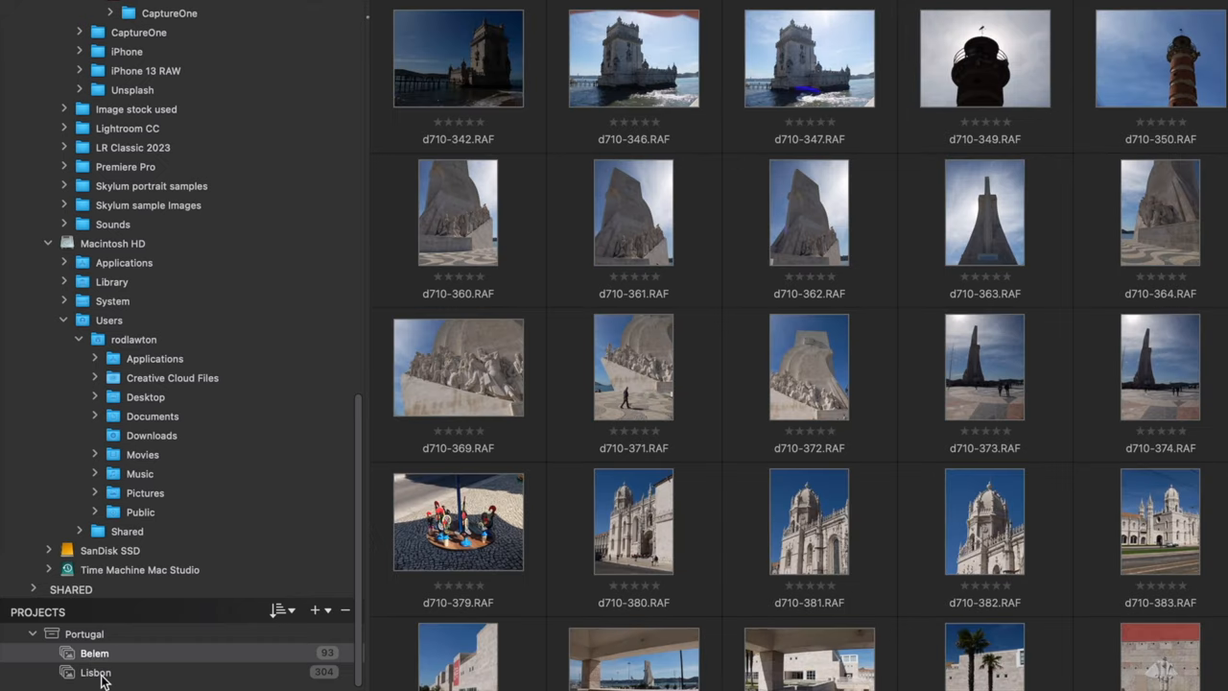
click(72, 672)
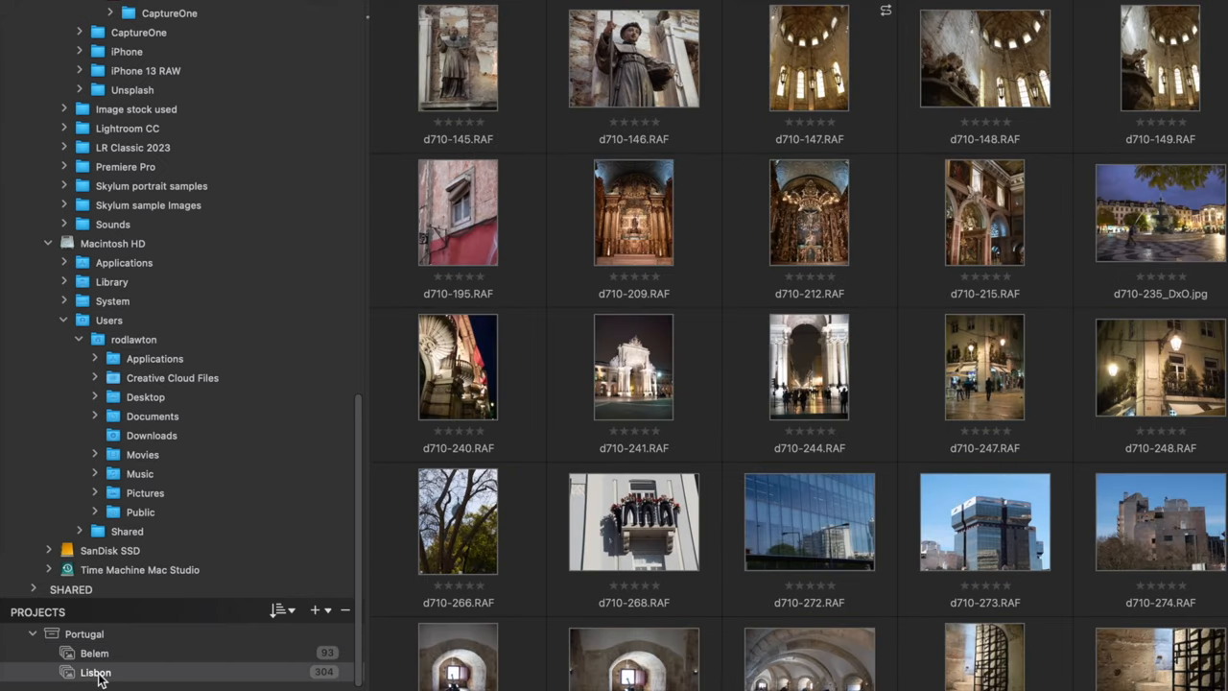
click(633, 366)
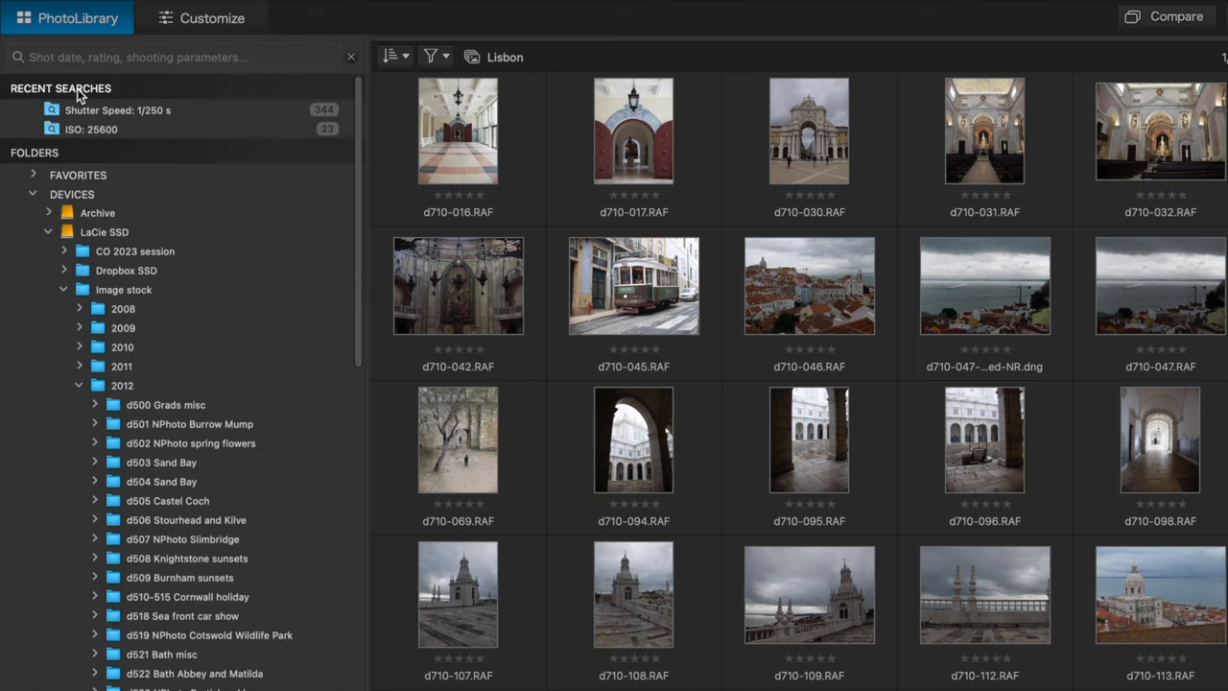
mouse_move(299, 106)
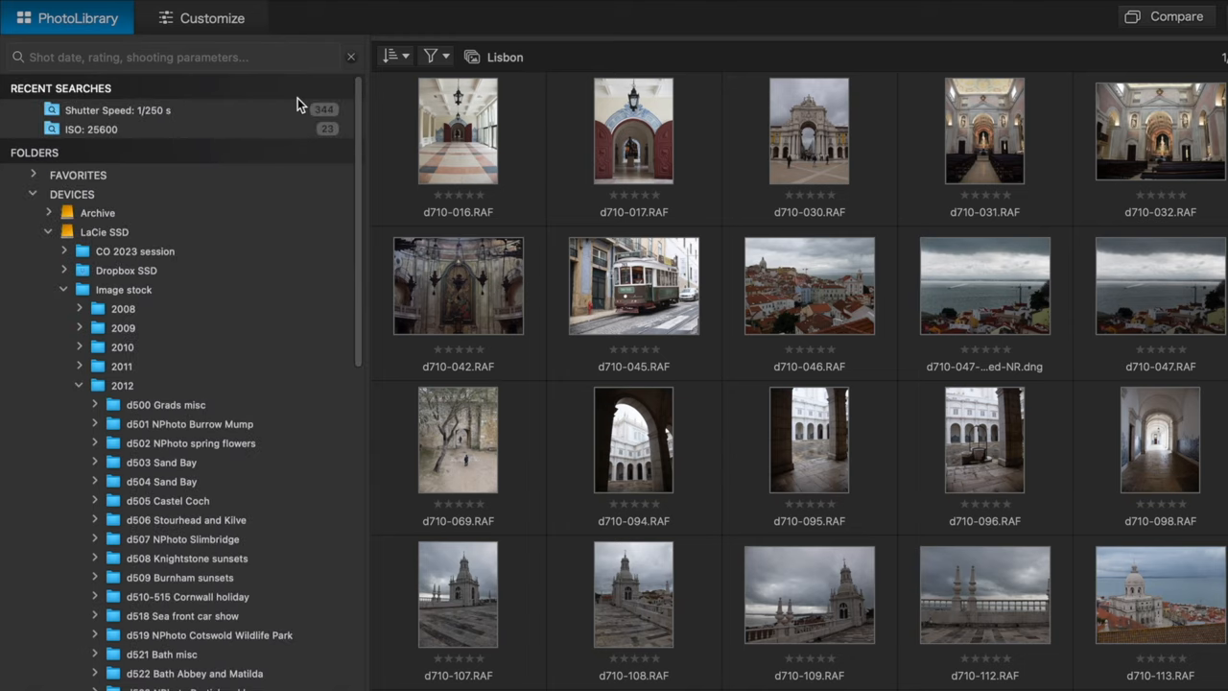
mouse_move(161, 104)
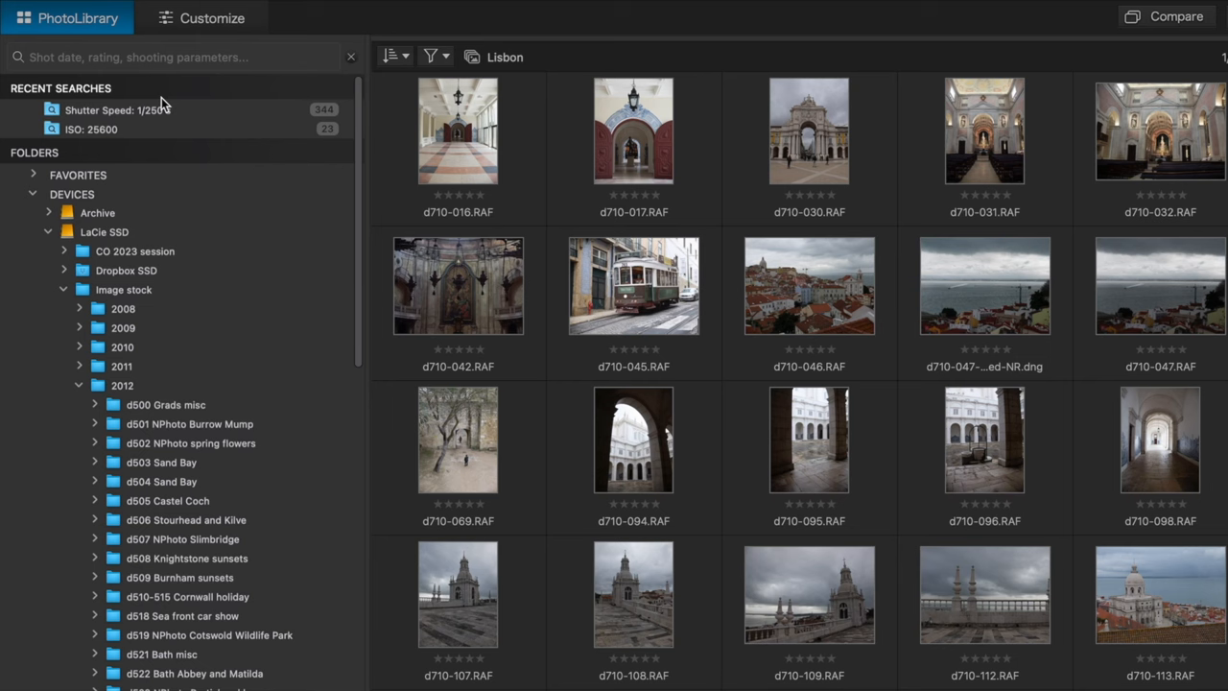
mouse_move(171, 56)
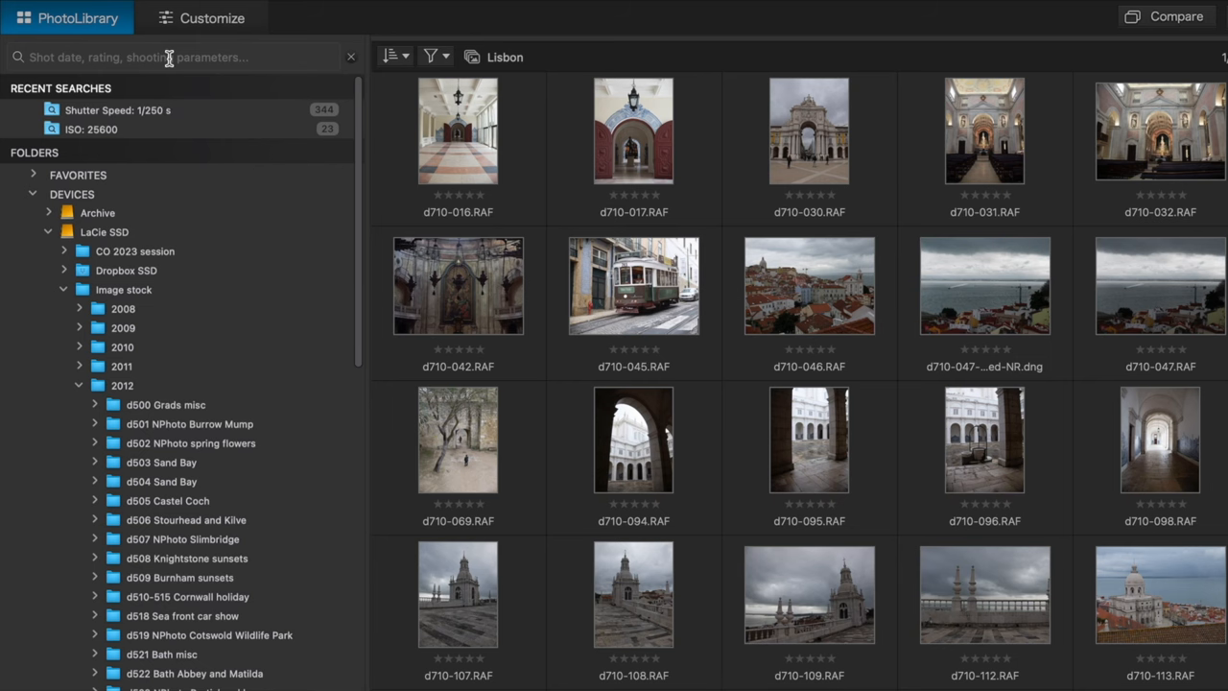
- Search the library for 'x30' and pick the Fuji X30 camera-model suggestion
click(171, 57)
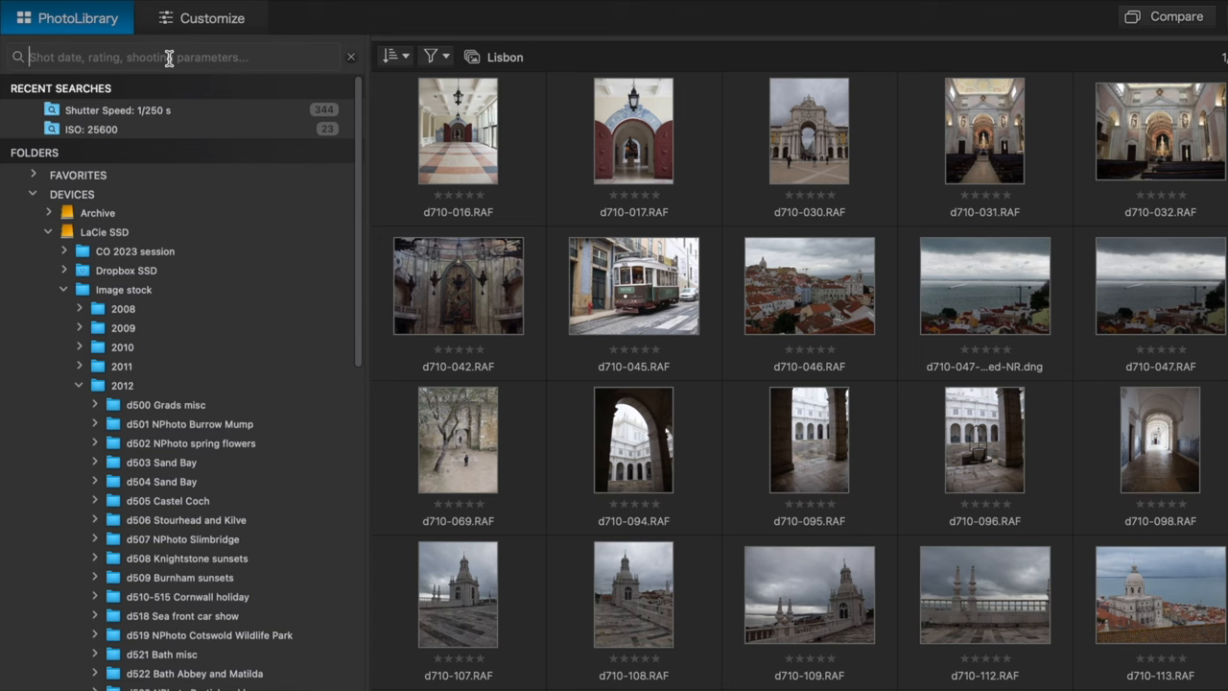
text(x)
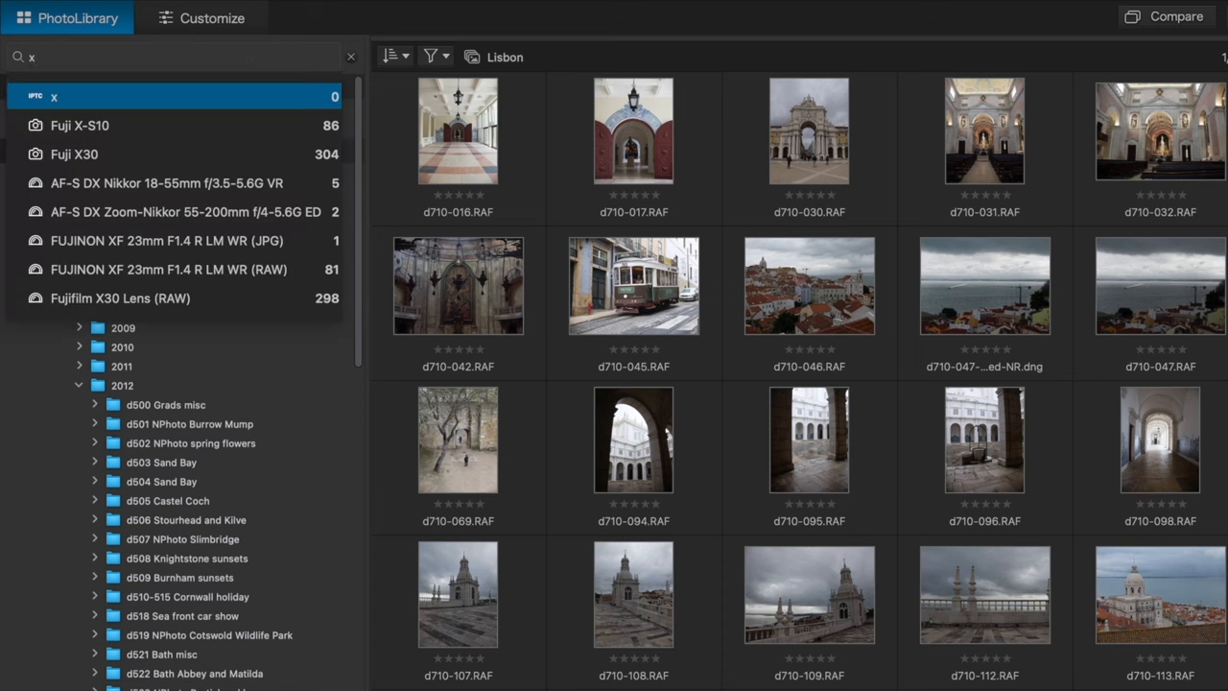
text(30)
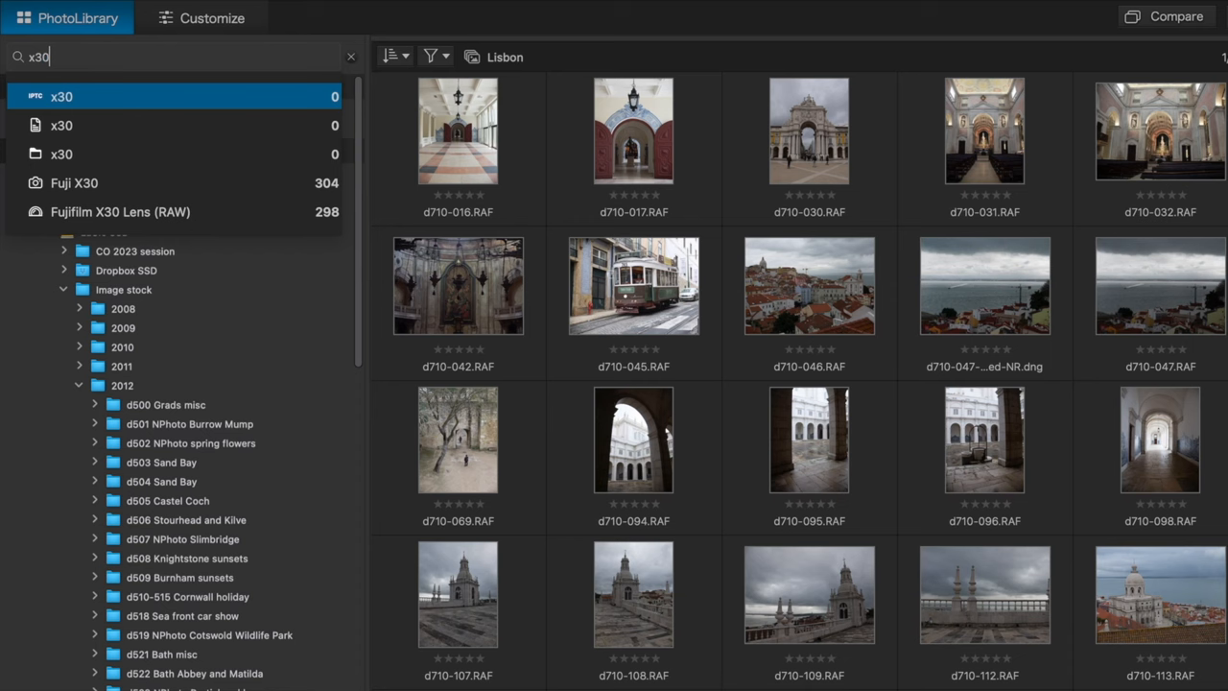
mouse_move(187, 121)
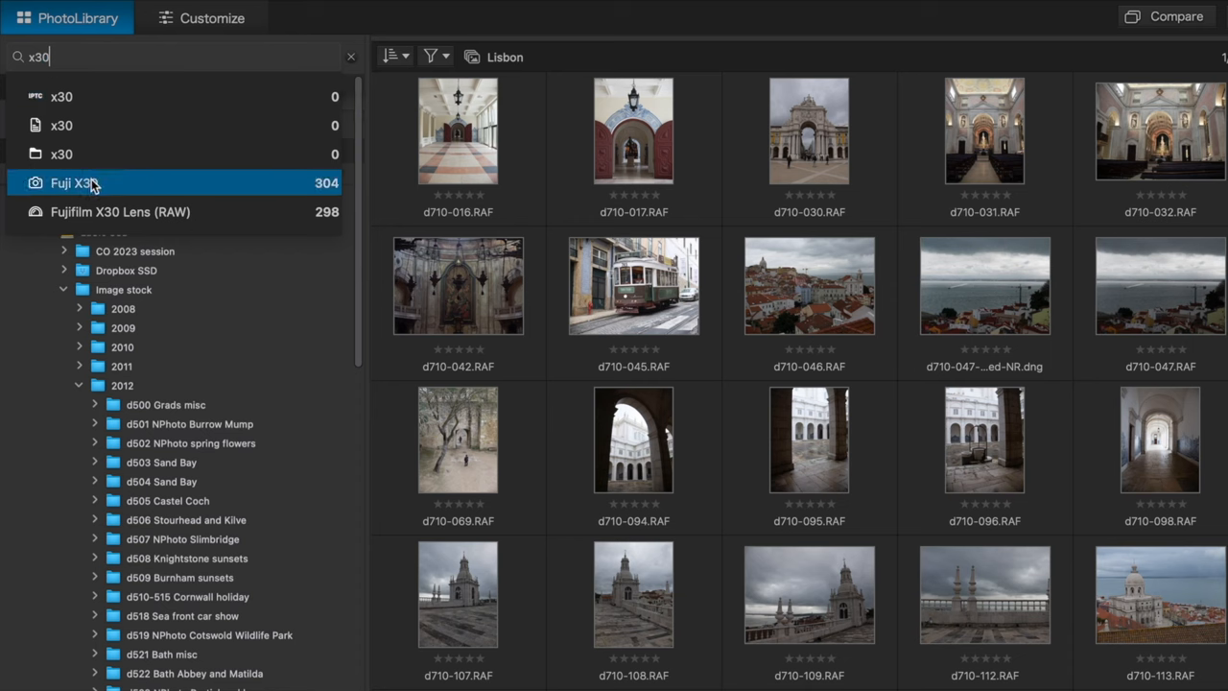
click(75, 182)
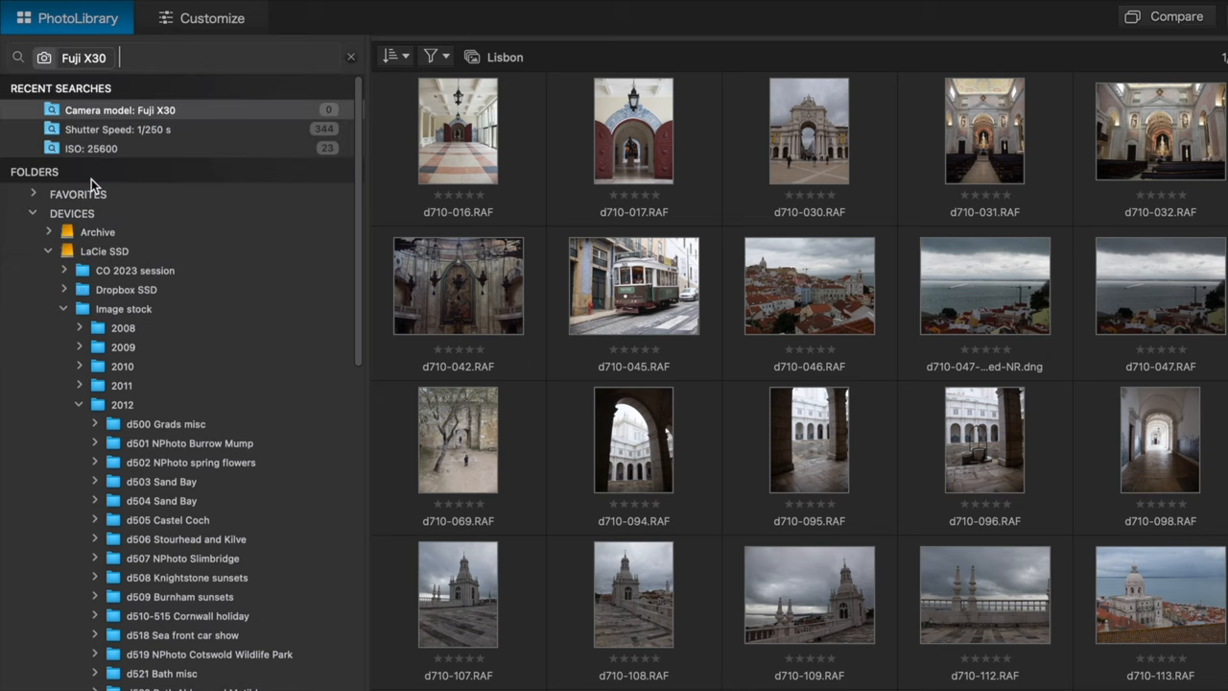
click(149, 110)
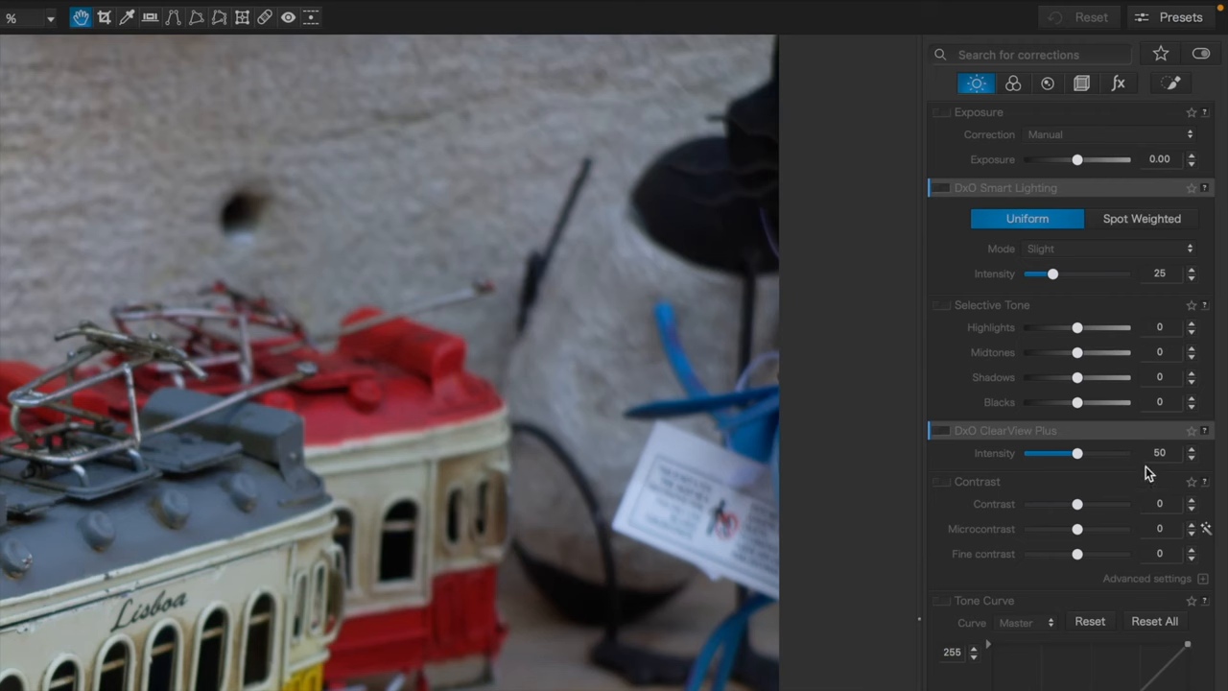
mouse_move(1053, 151)
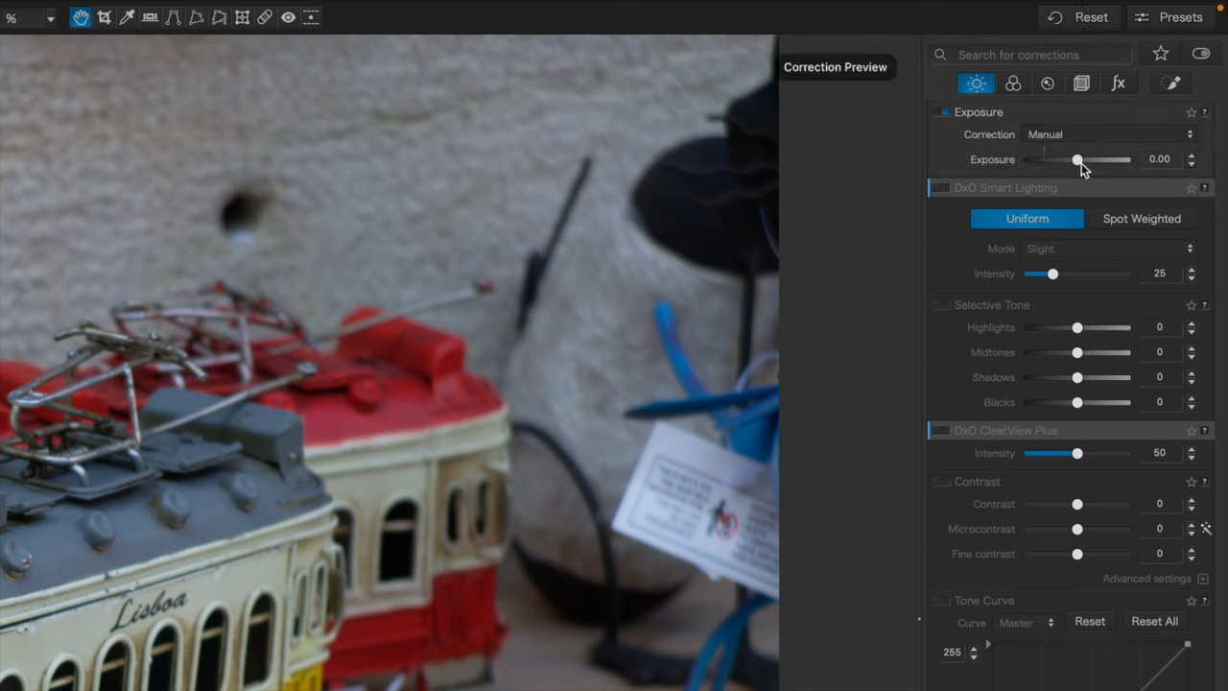
- Raise the toy tram photo's Exposure slider in two pushes, then fine-tune it
drag(1077, 160, 1088, 160)
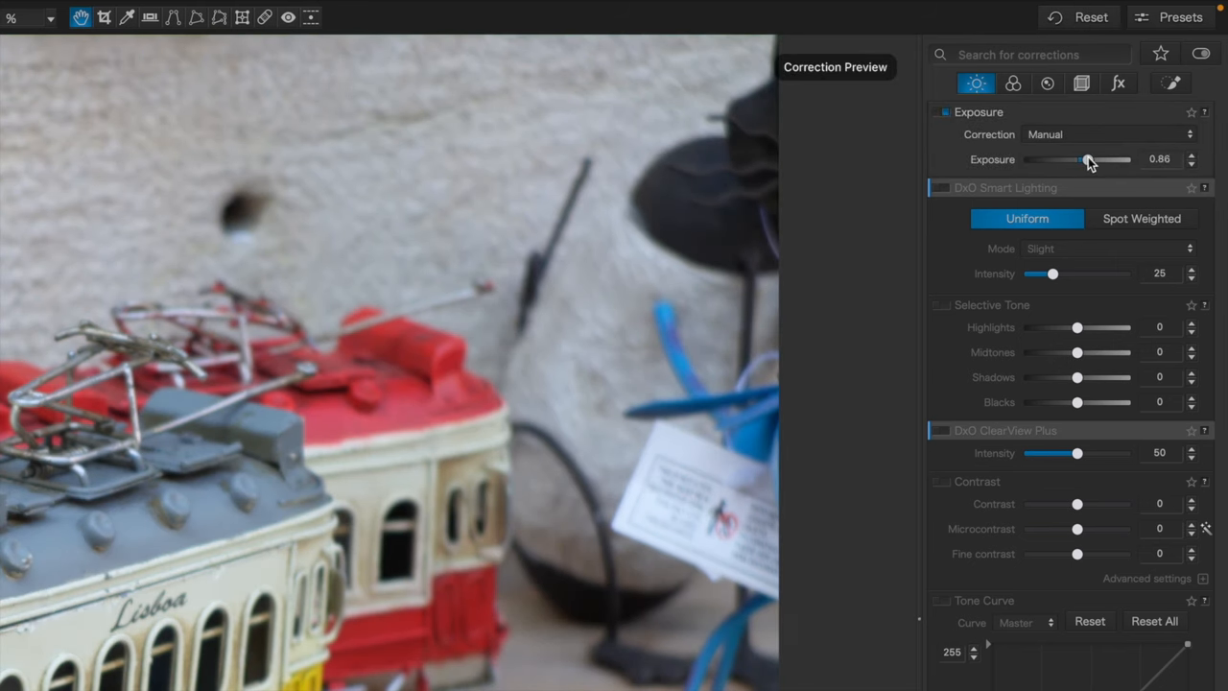
drag(1088, 159, 1094, 159)
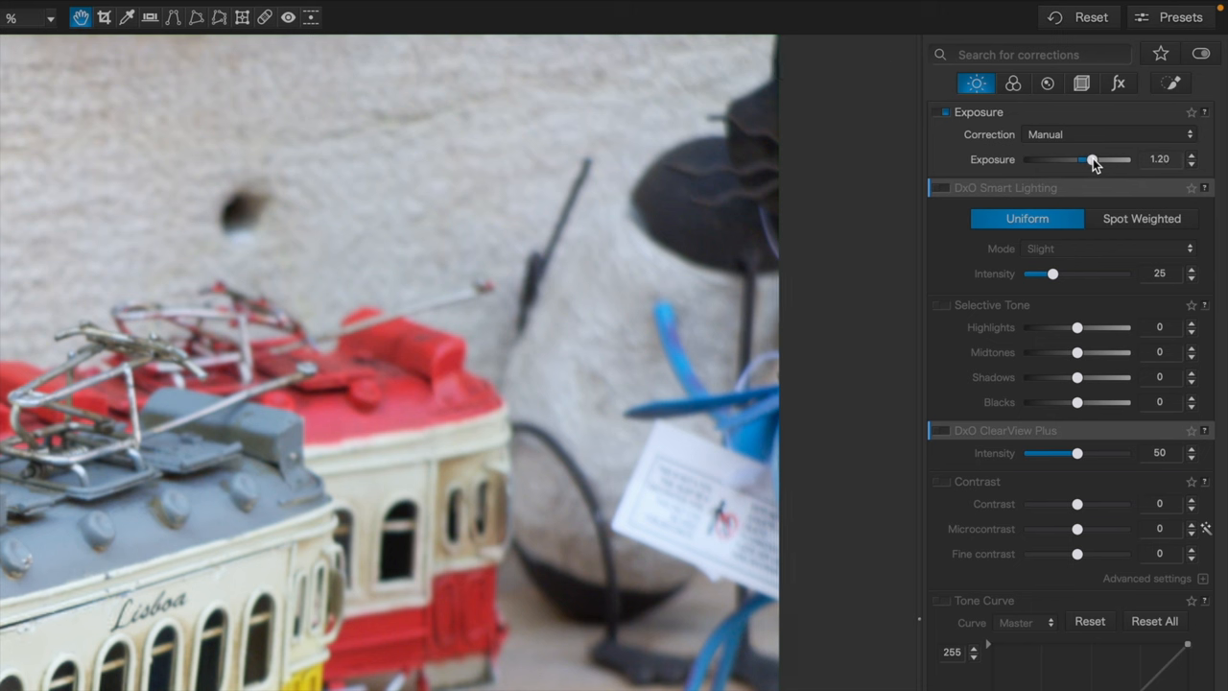
mouse_move(1103, 168)
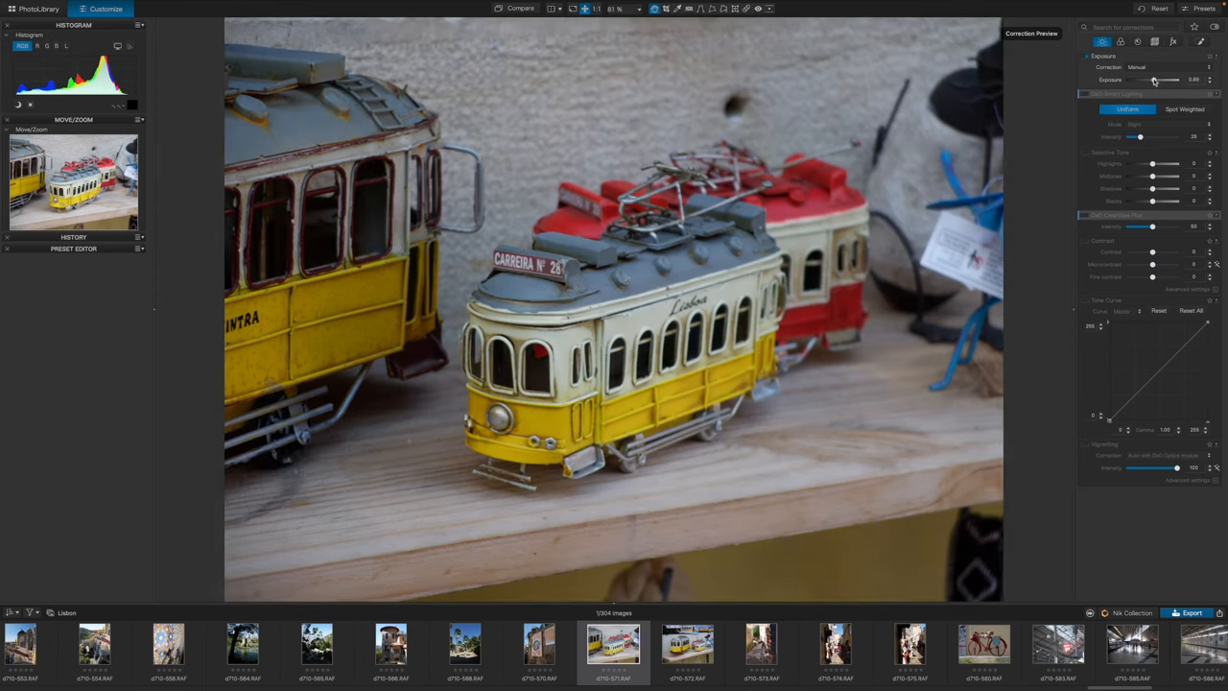
drag(1164, 80, 1171, 80)
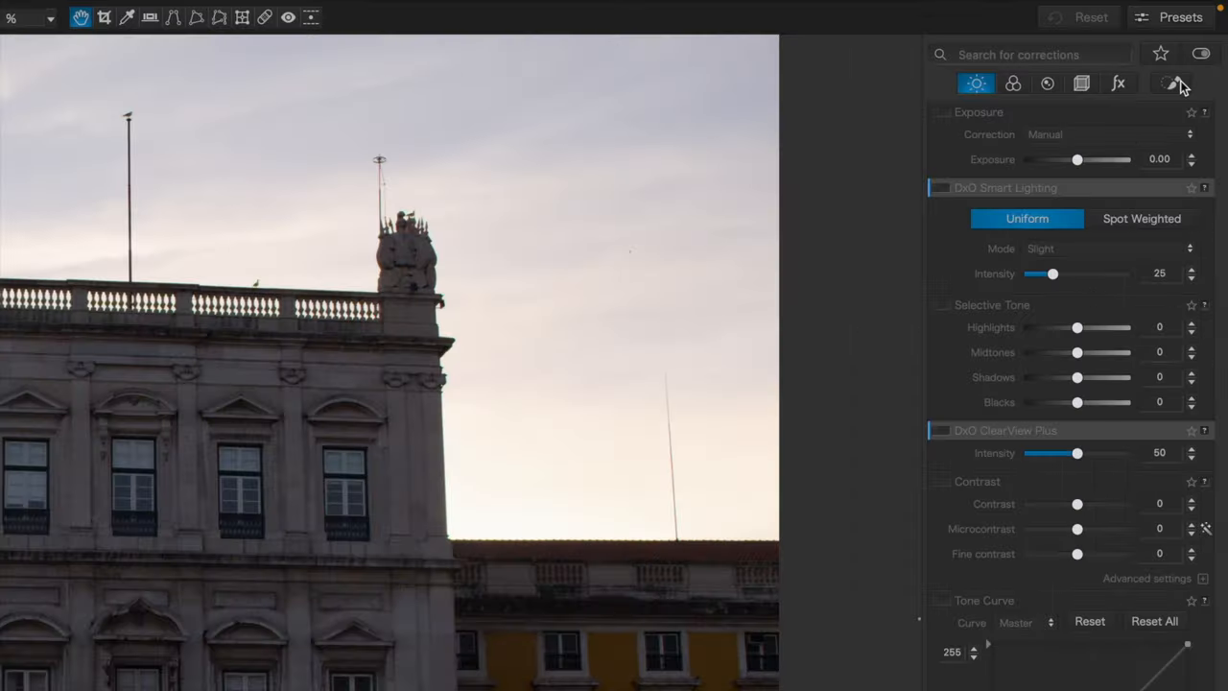
- Place a control point on the palace façade and increase its ClearView Plus haze removal
click(1179, 82)
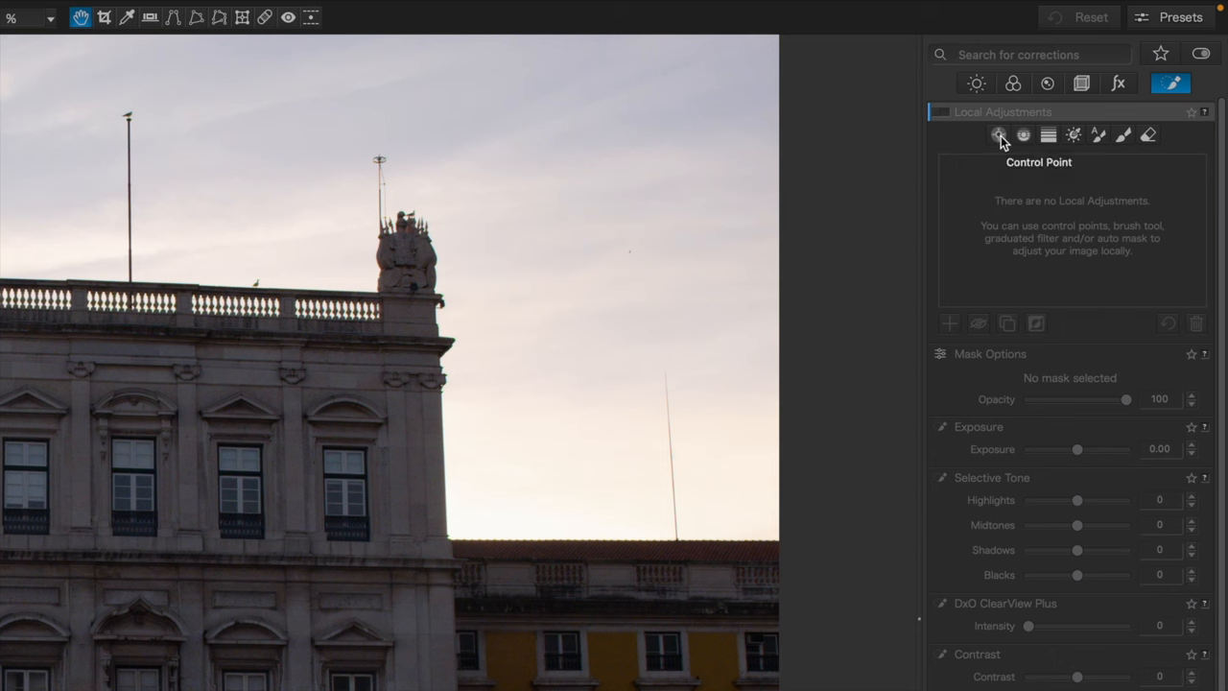
mouse_move(1048, 134)
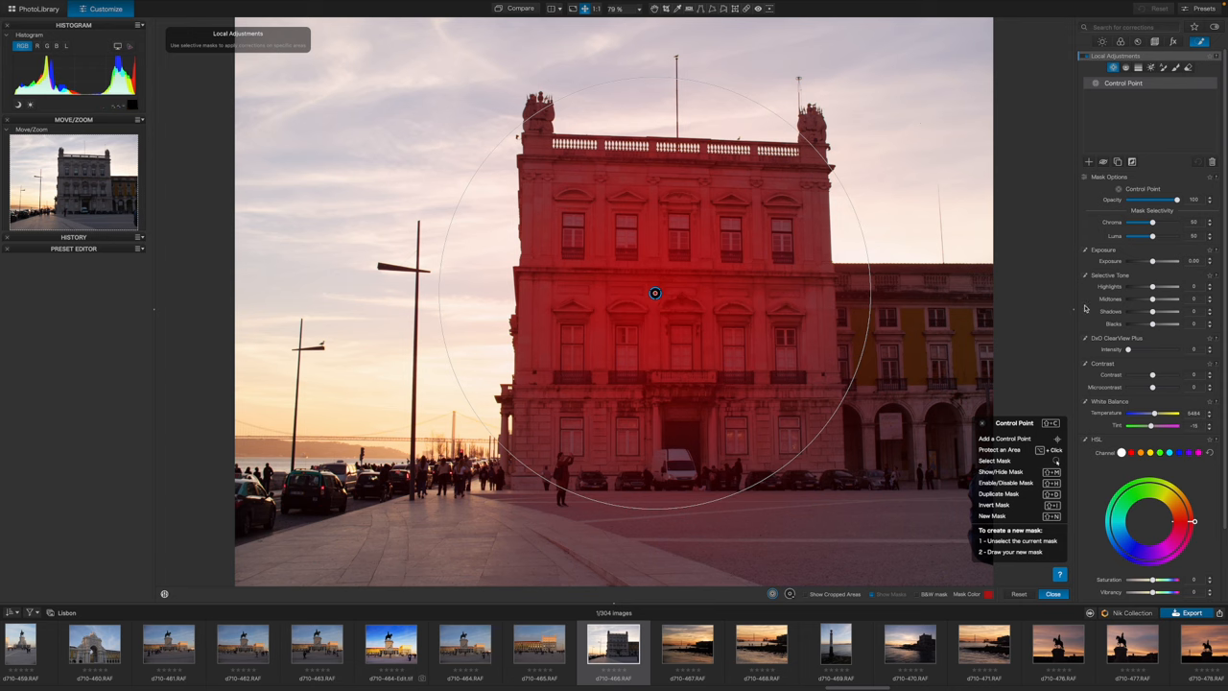
mouse_move(1163, 266)
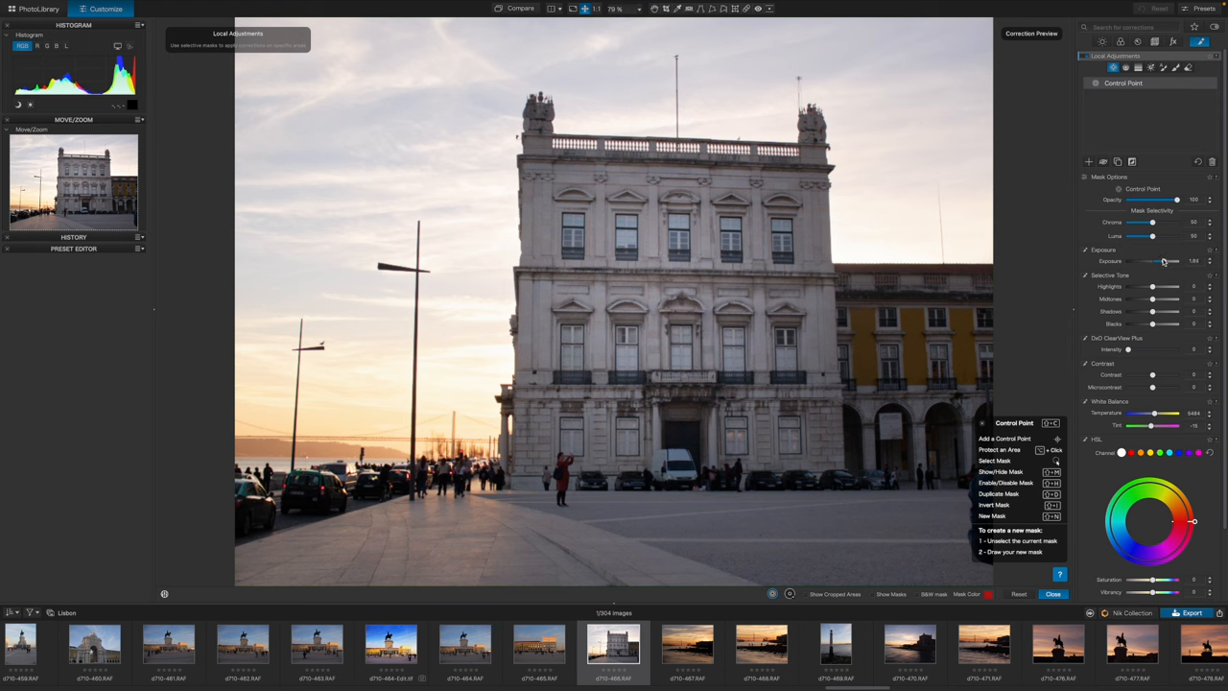
click(657, 292)
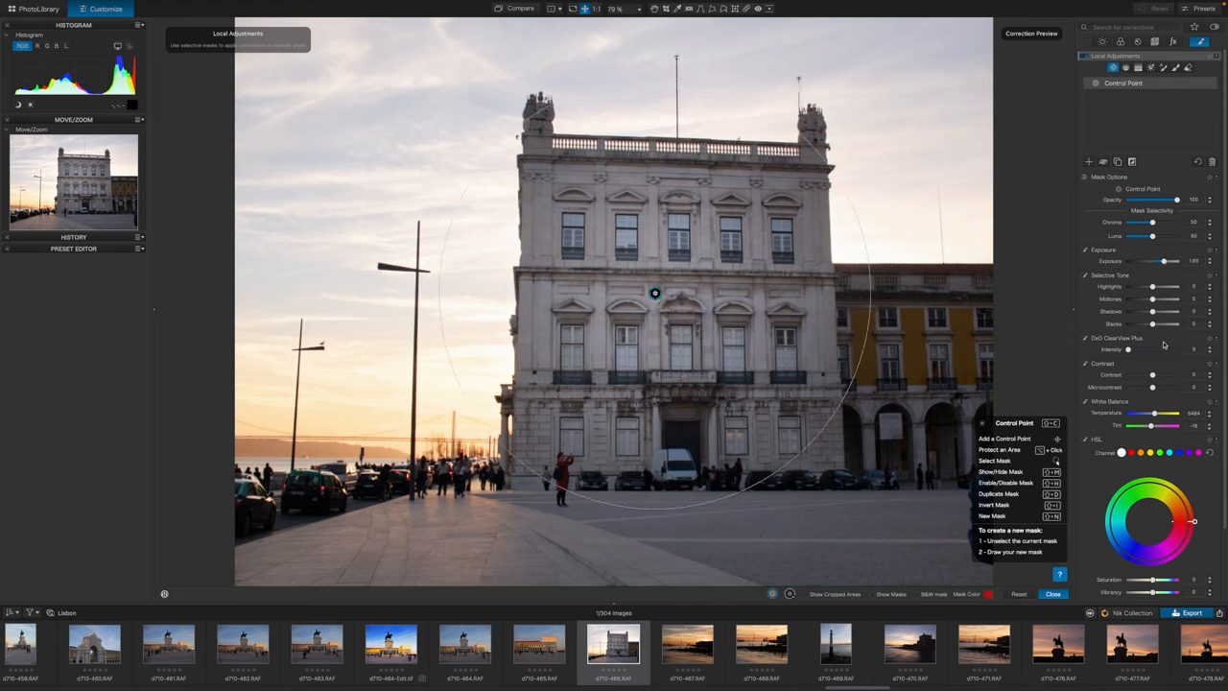
drag(1129, 349, 1158, 349)
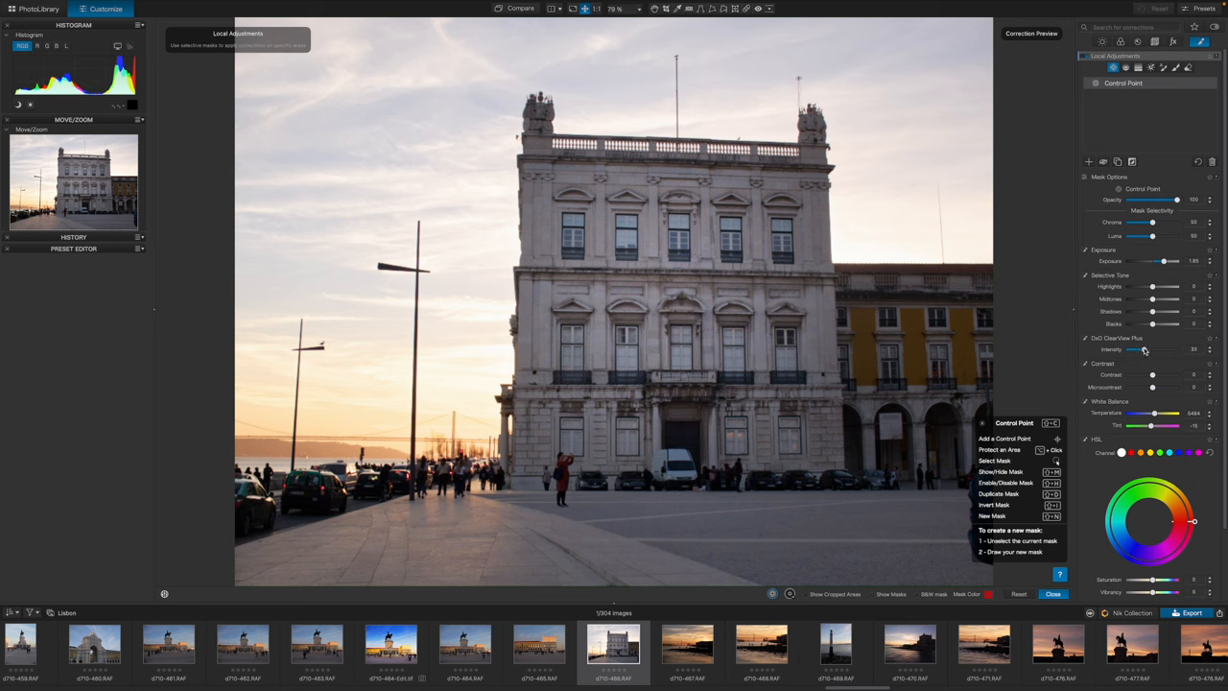
drag(1142, 349, 1151, 348)
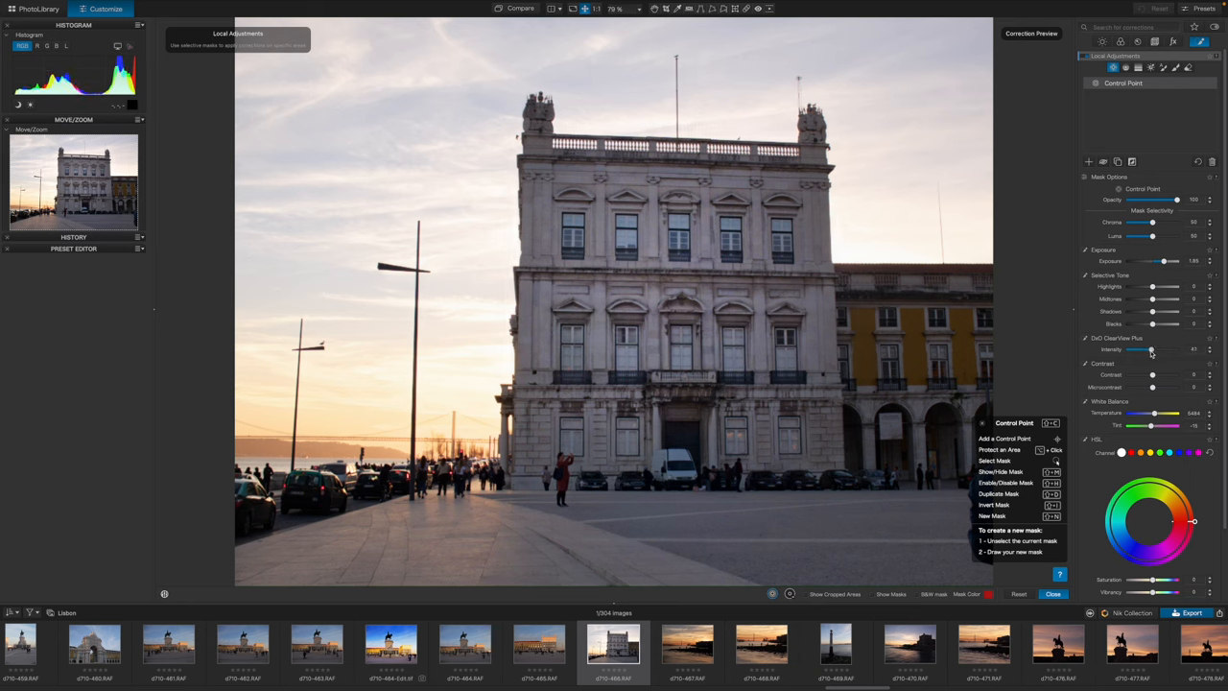
drag(1162, 261, 1172, 261)
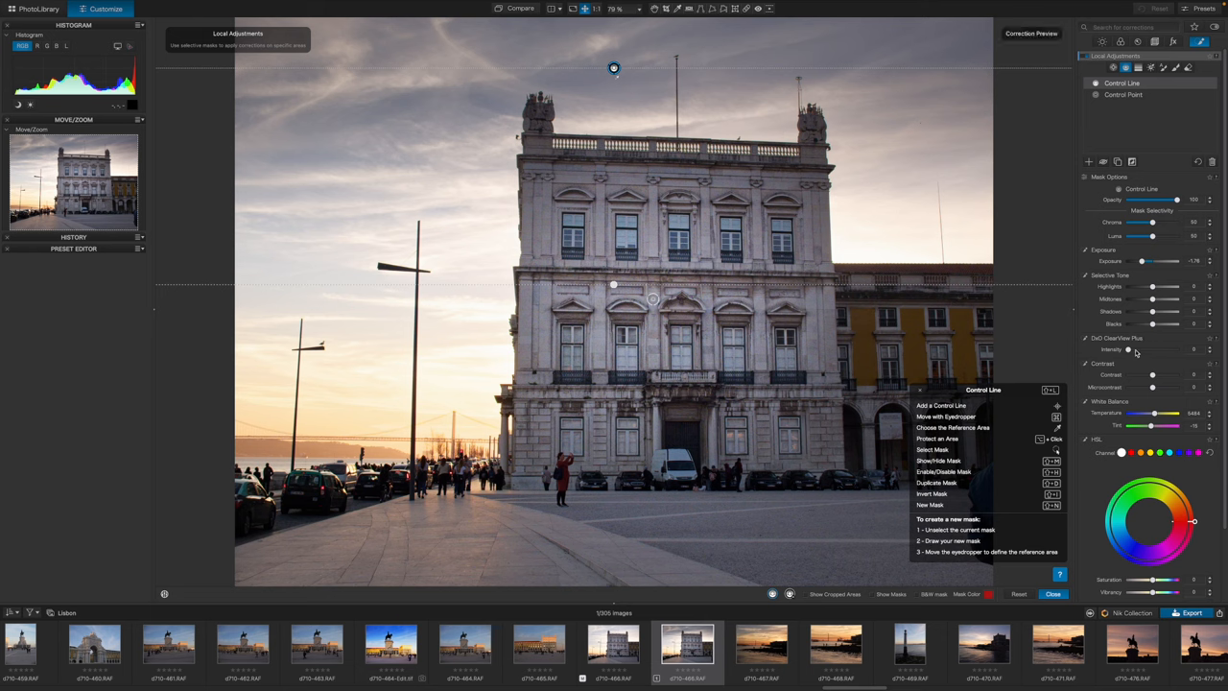
- Lower the exposure of the sky above the palace with a control line
drag(1128, 349, 1149, 348)
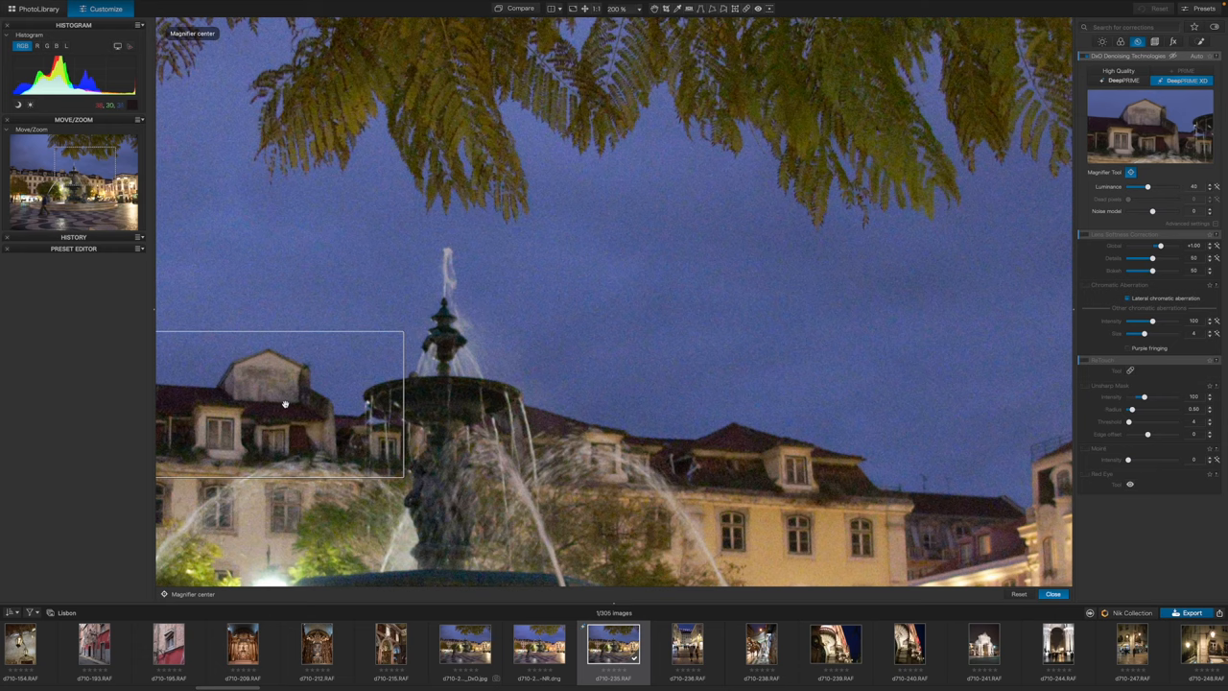
- Move the magnifier over the rooftops, switch denoising to High Quality, and zoom to 200%
drag(285, 403, 440, 352)
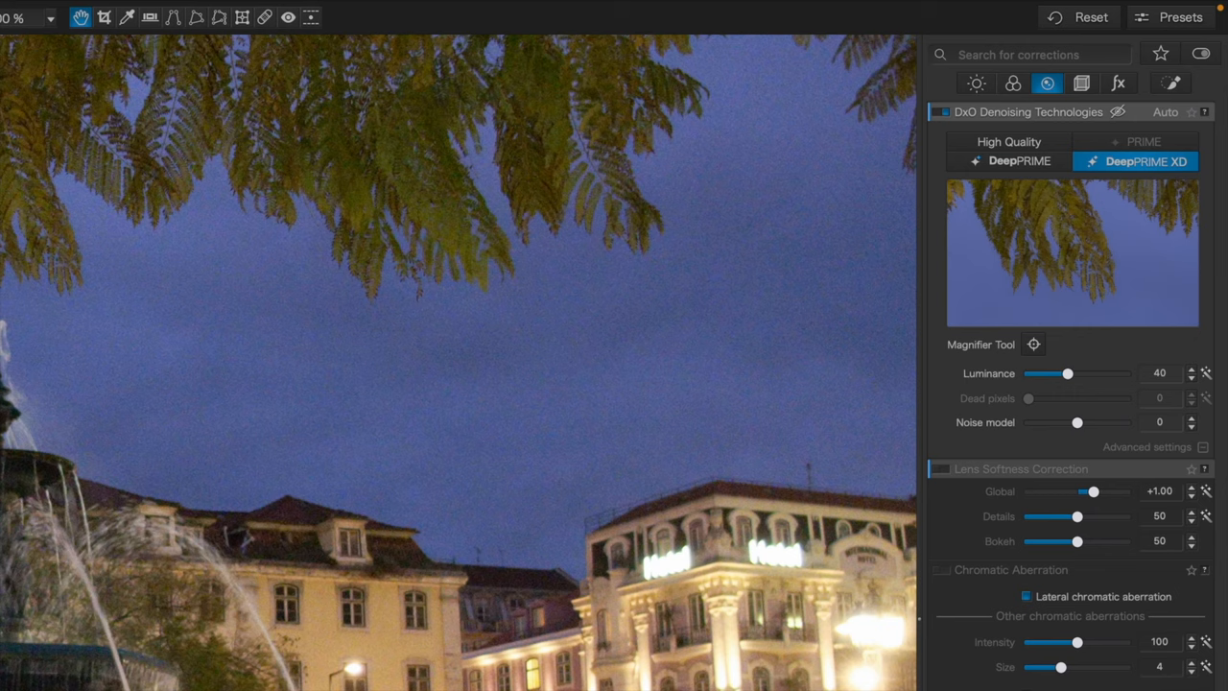
click(1009, 141)
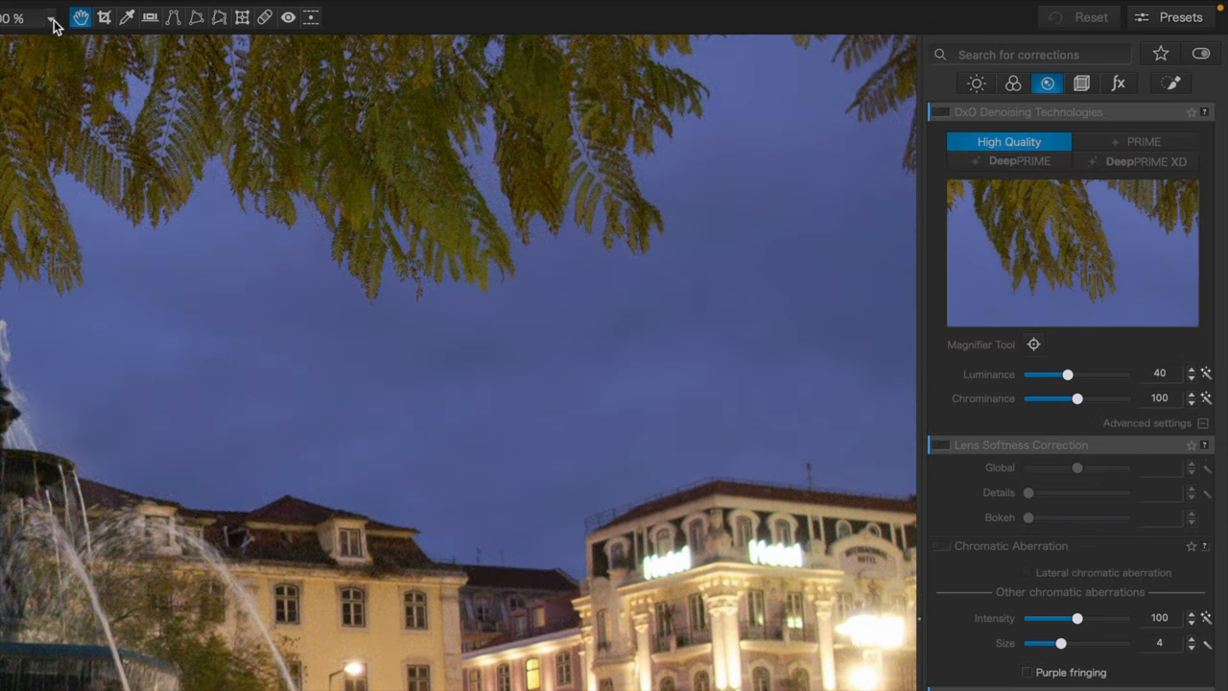
click(52, 18)
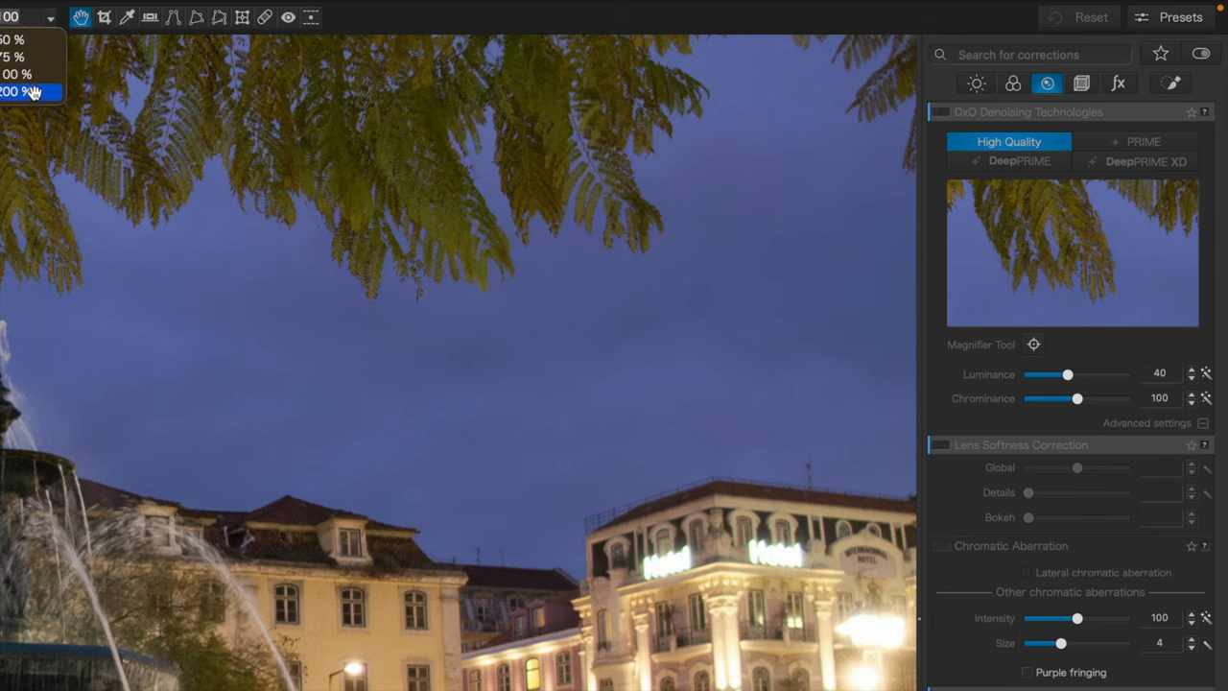
click(21, 89)
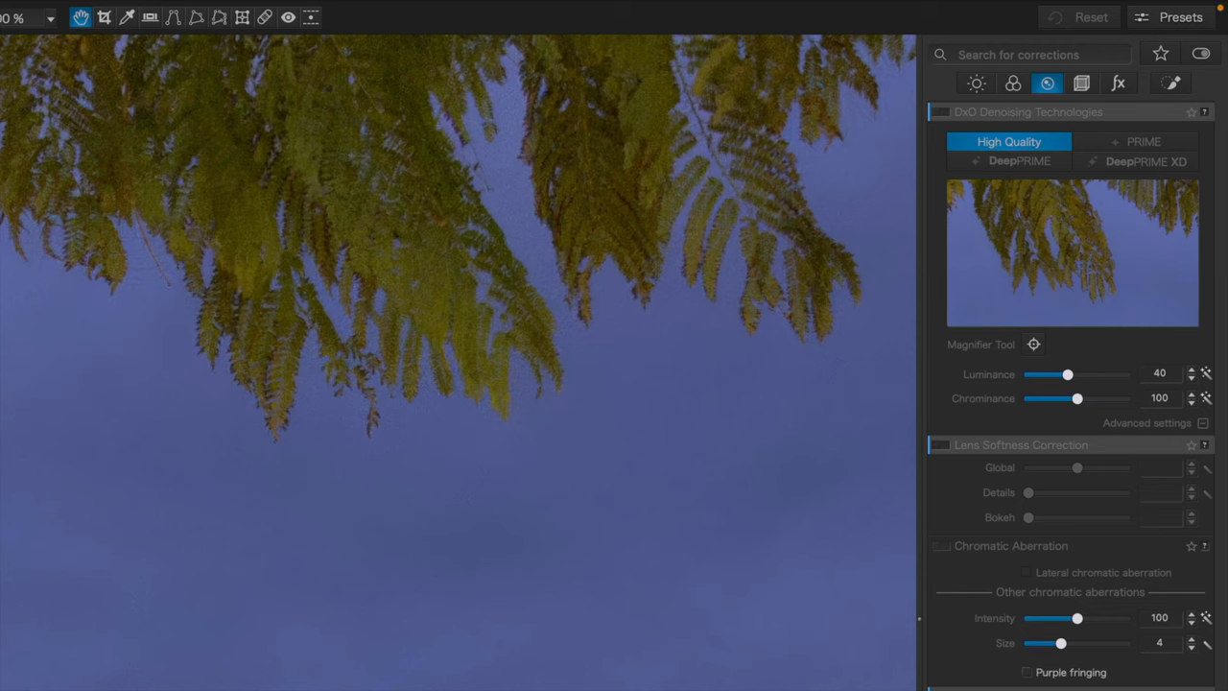
- Reselect the original fountain RAW file in the filmstrip
click(1135, 161)
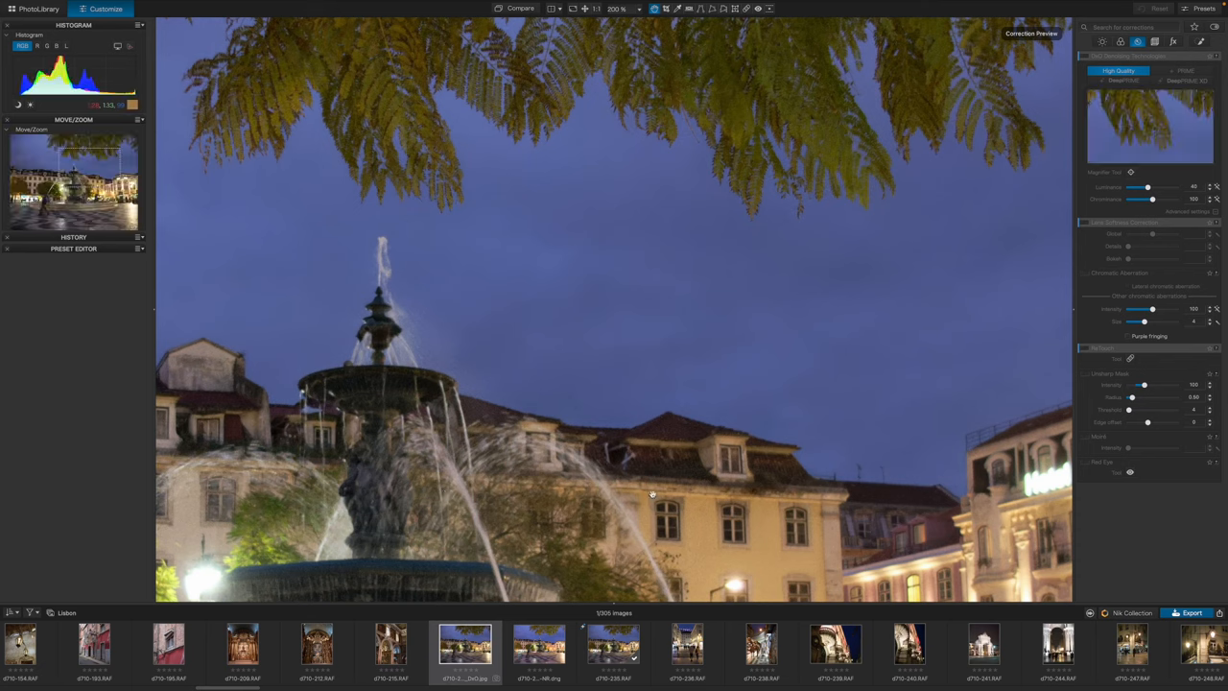
click(613, 656)
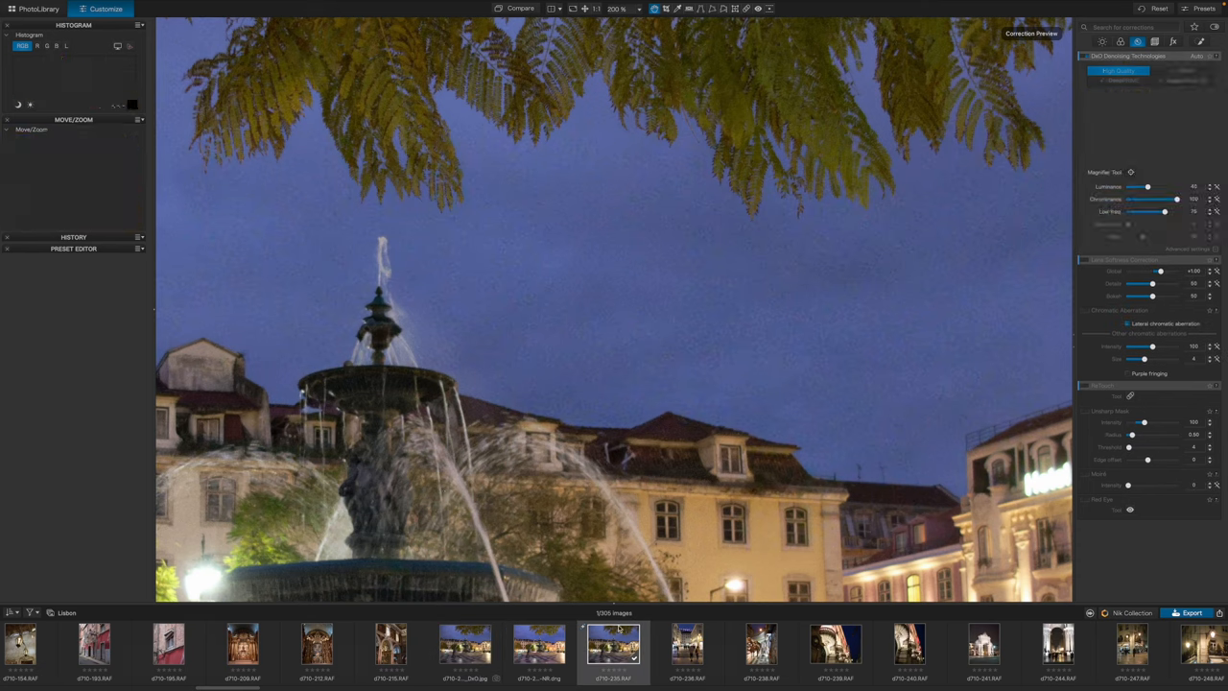
click(1172, 90)
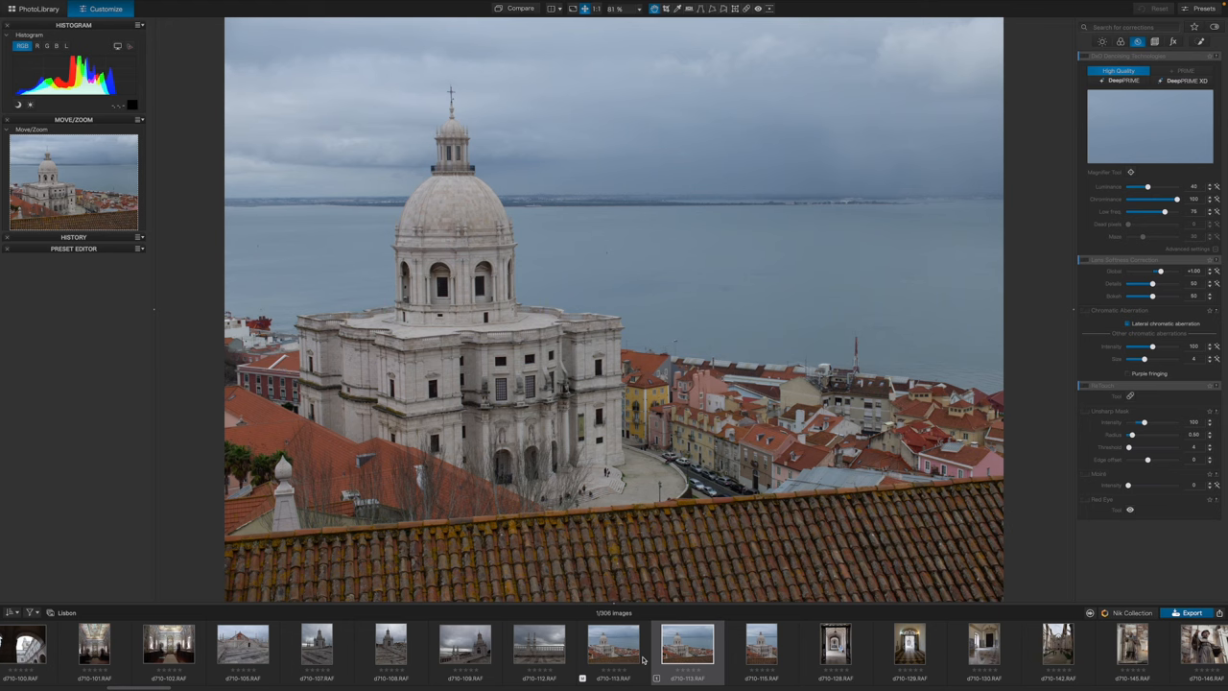
- Make a virtual copy of the domed church photo and browse the presets list
click(1195, 11)
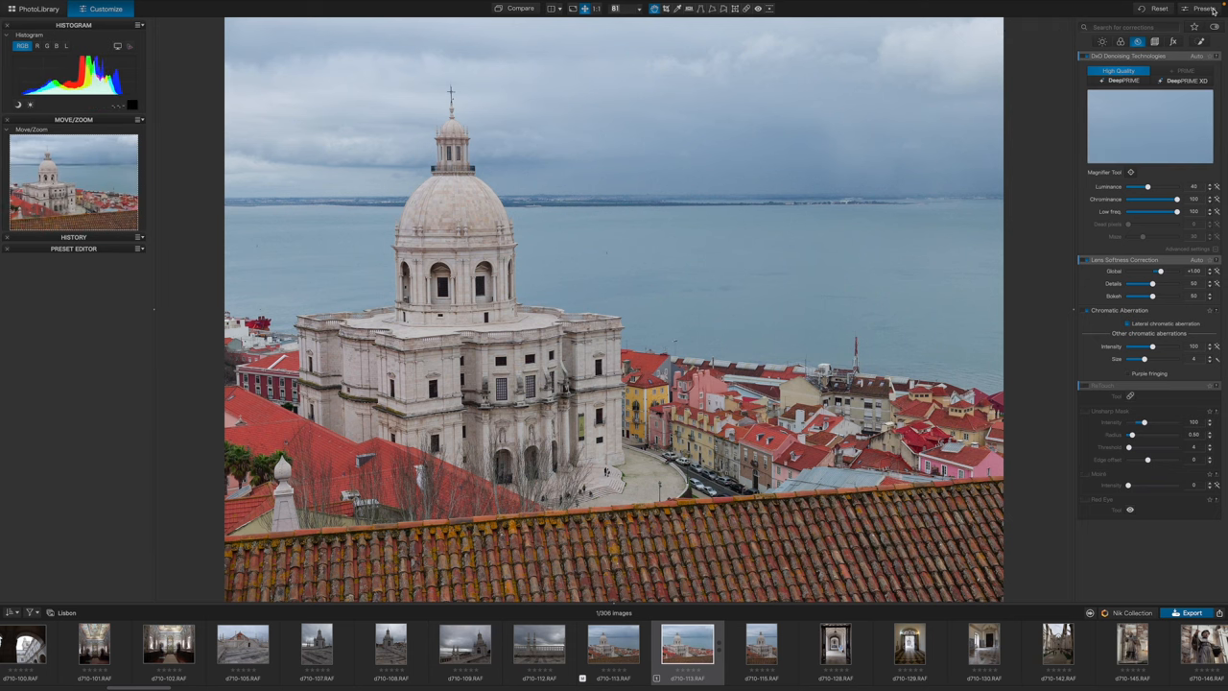
click(1203, 10)
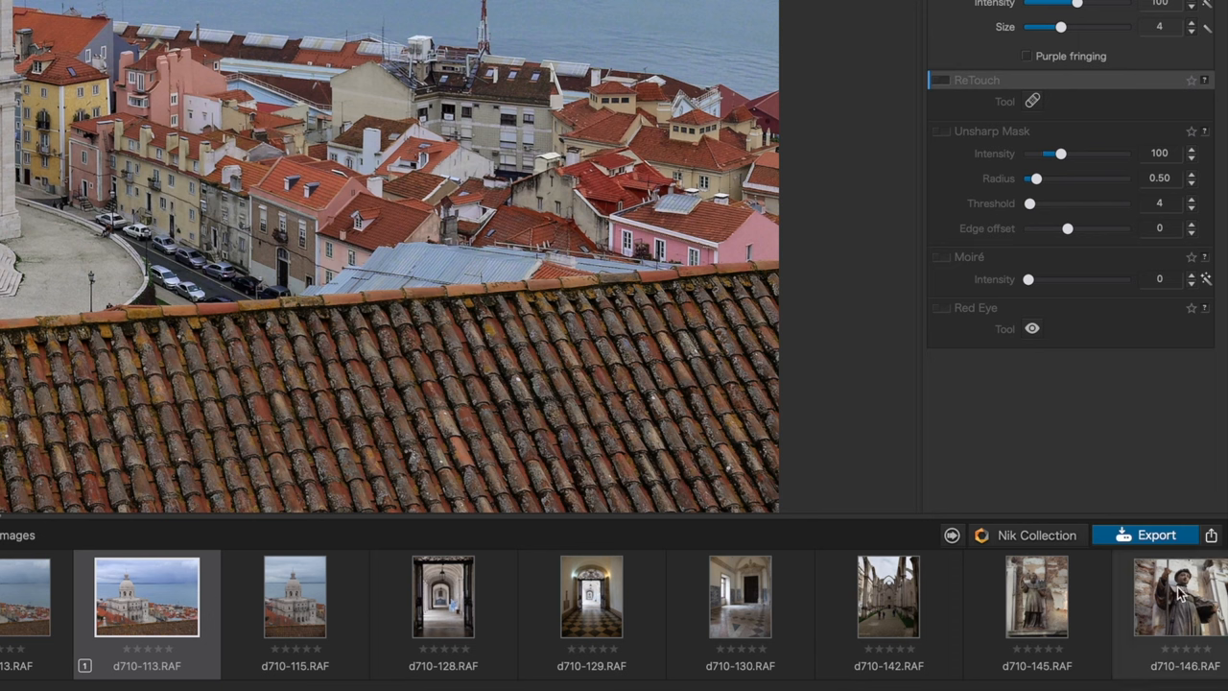
- Open the export dialog for the corrected church photo
click(1154, 534)
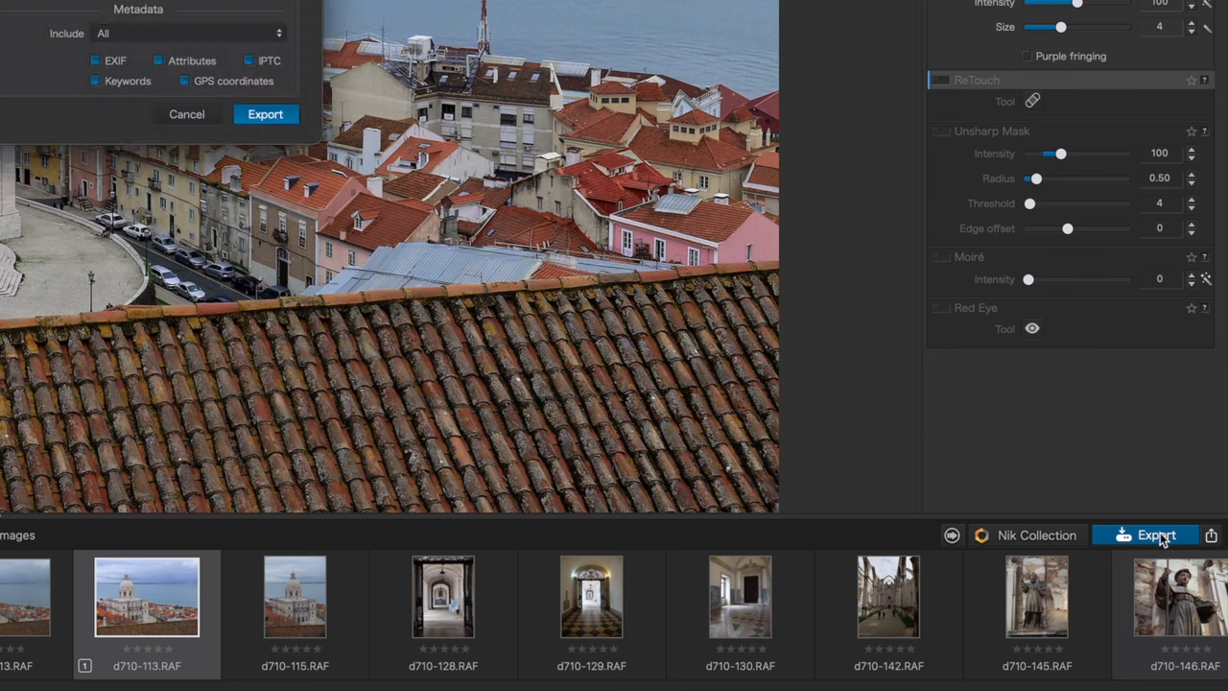